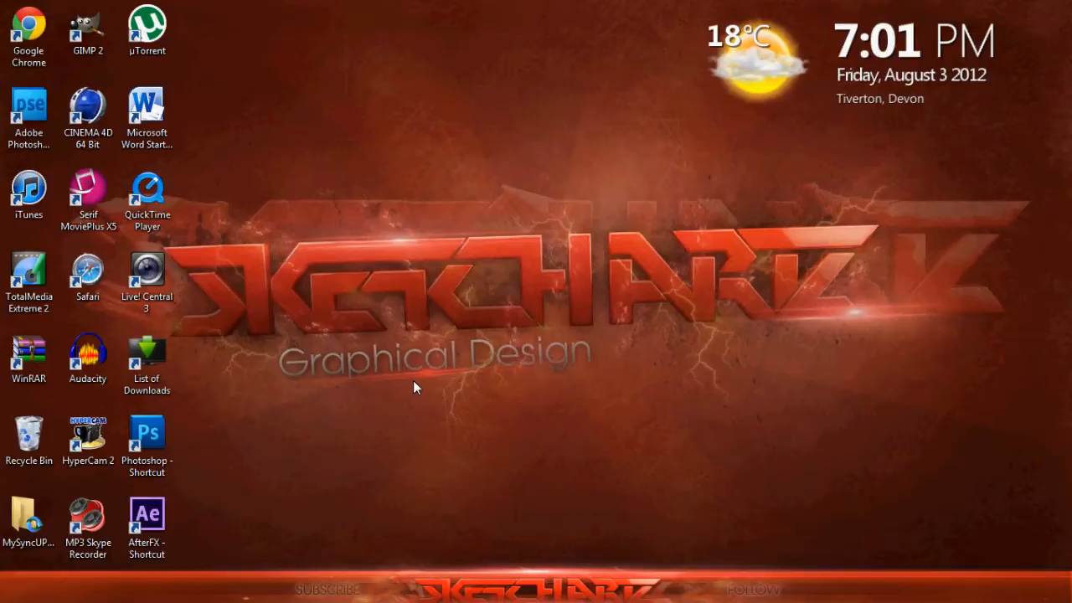
mouse_move(348, 234)
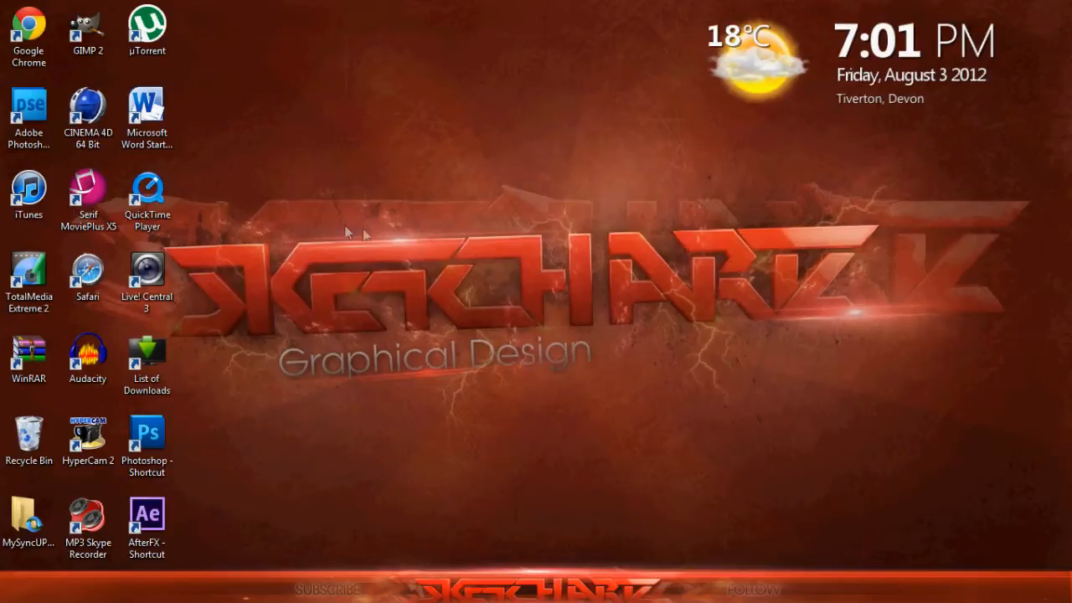
mouse_move(352, 244)
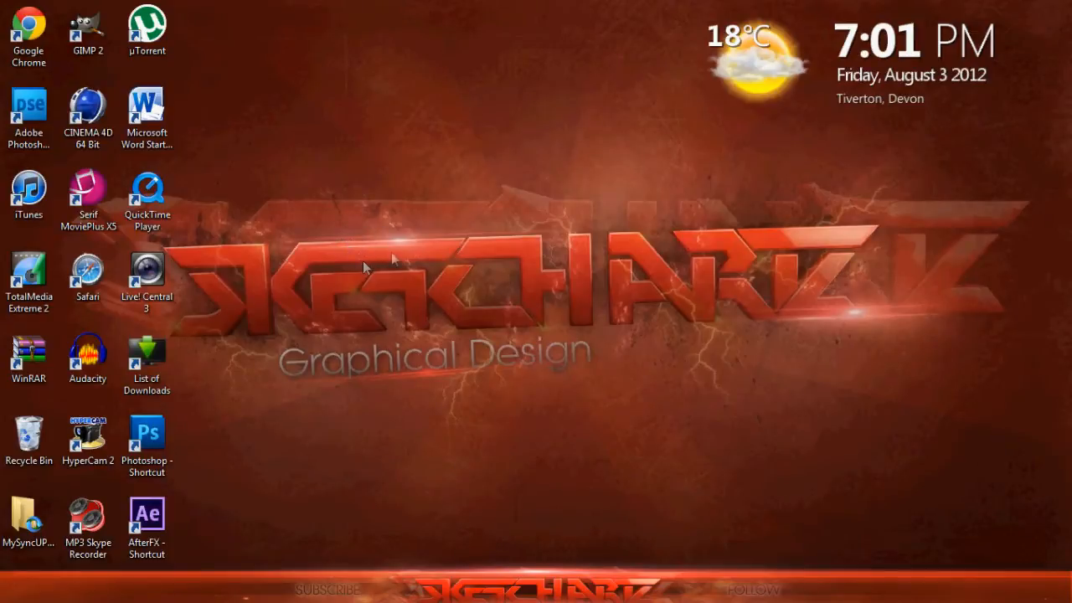
mouse_move(304, 263)
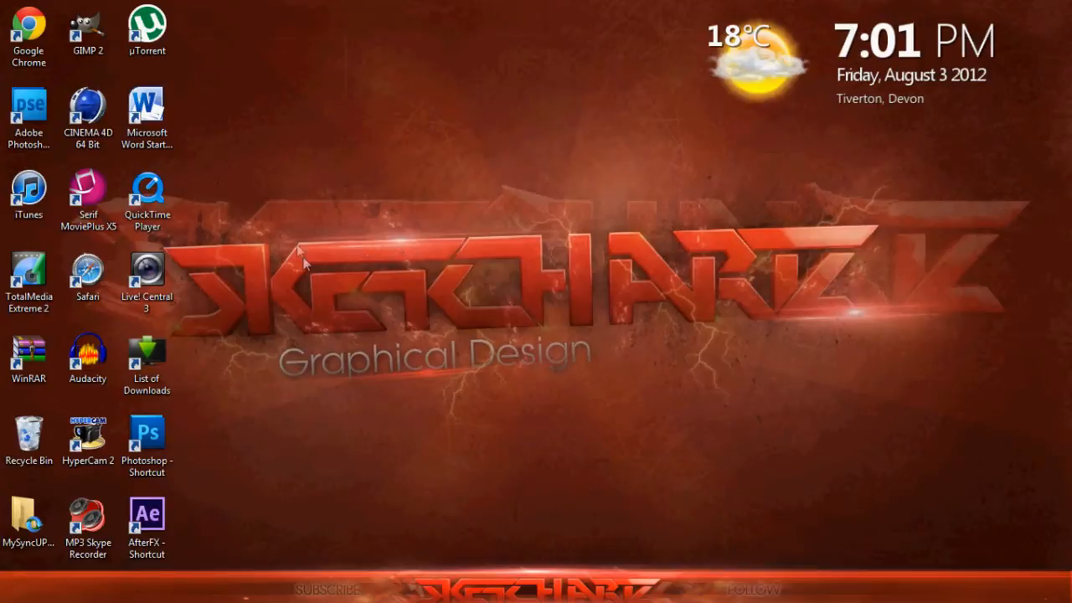
mouse_move(490, 411)
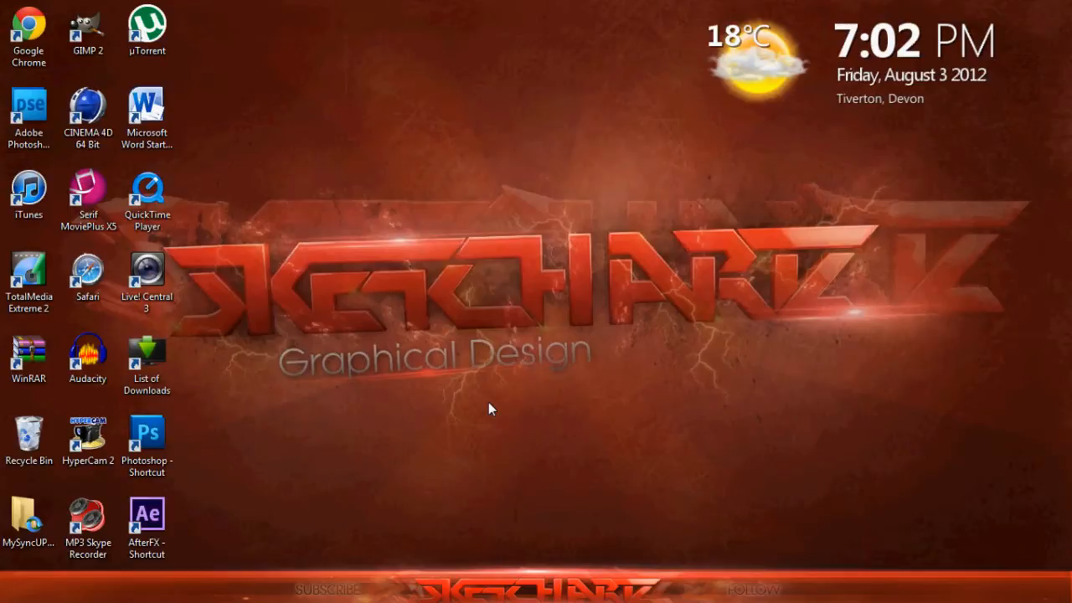
- Launch Adobe Photoshop from the desktop shortcut
double_click(148, 436)
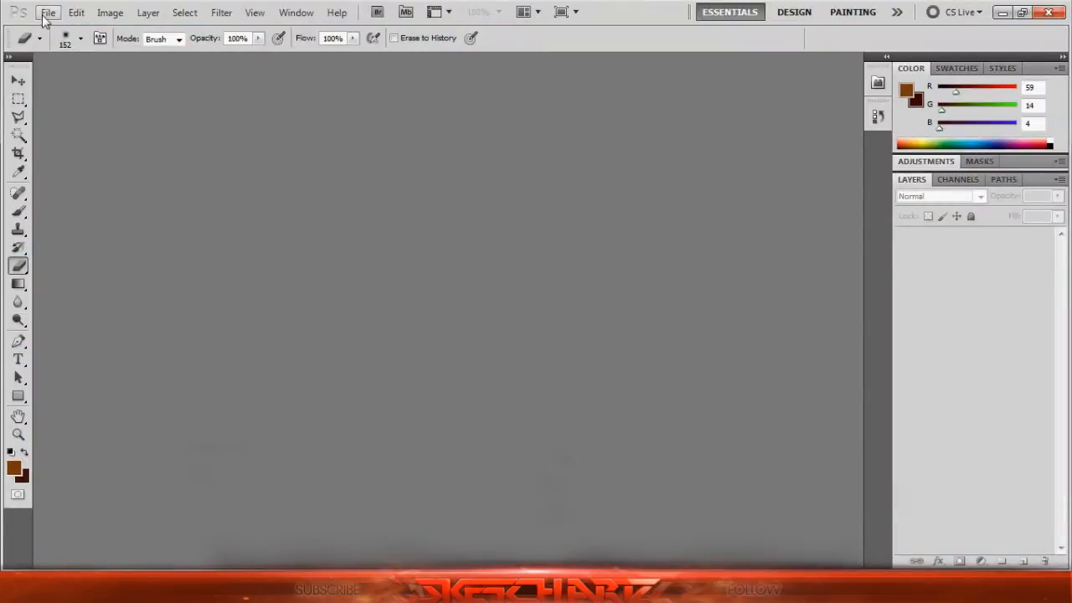
- Create a new 1280×720 px document with a white background
left_click(46, 11)
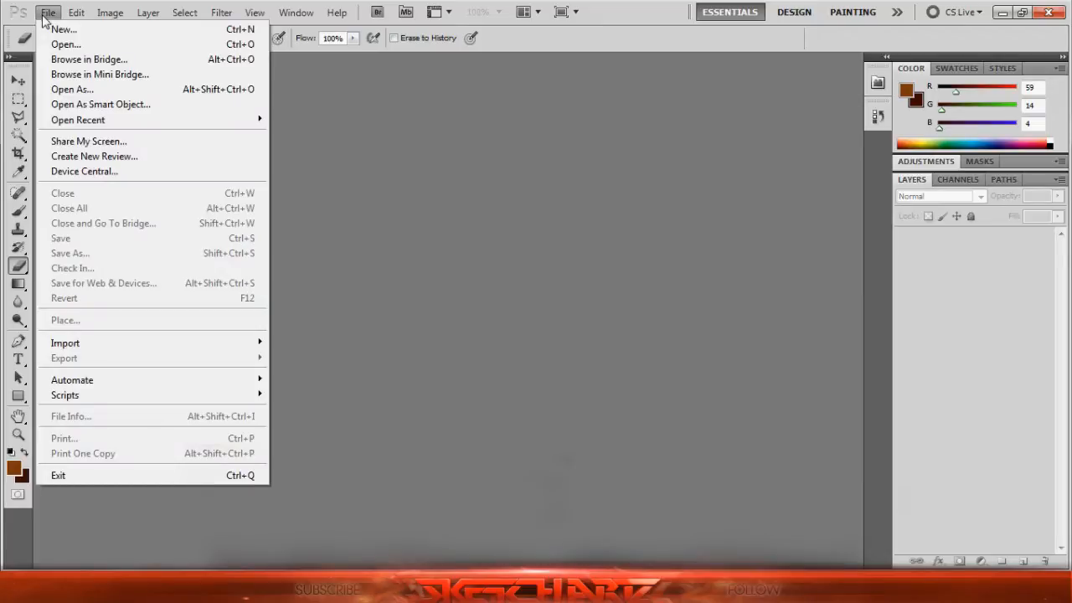
left_click(64, 30)
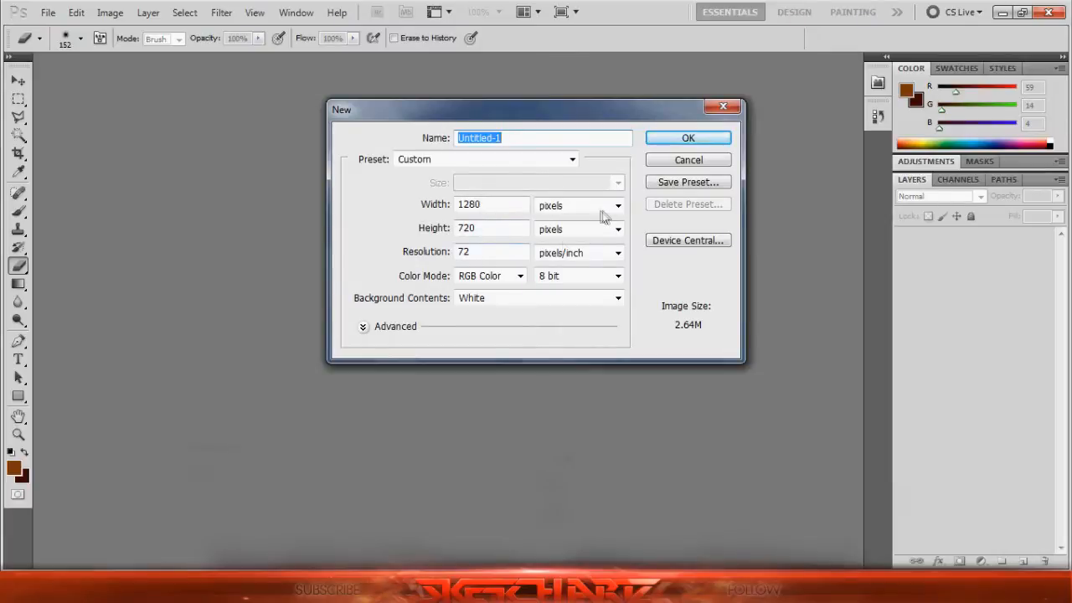
left_click(687, 138)
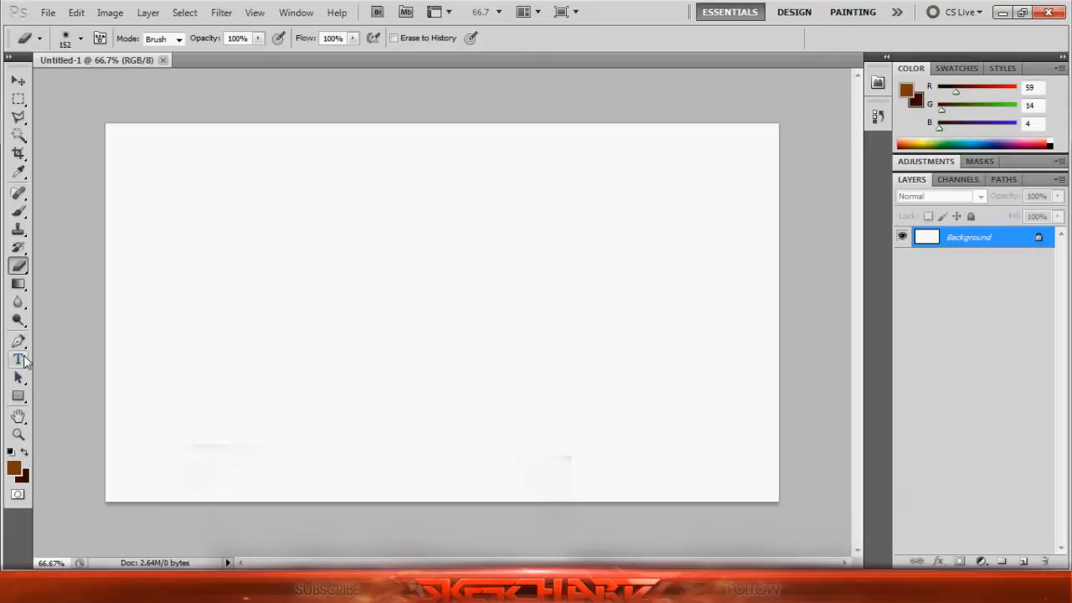
mouse_move(17, 358)
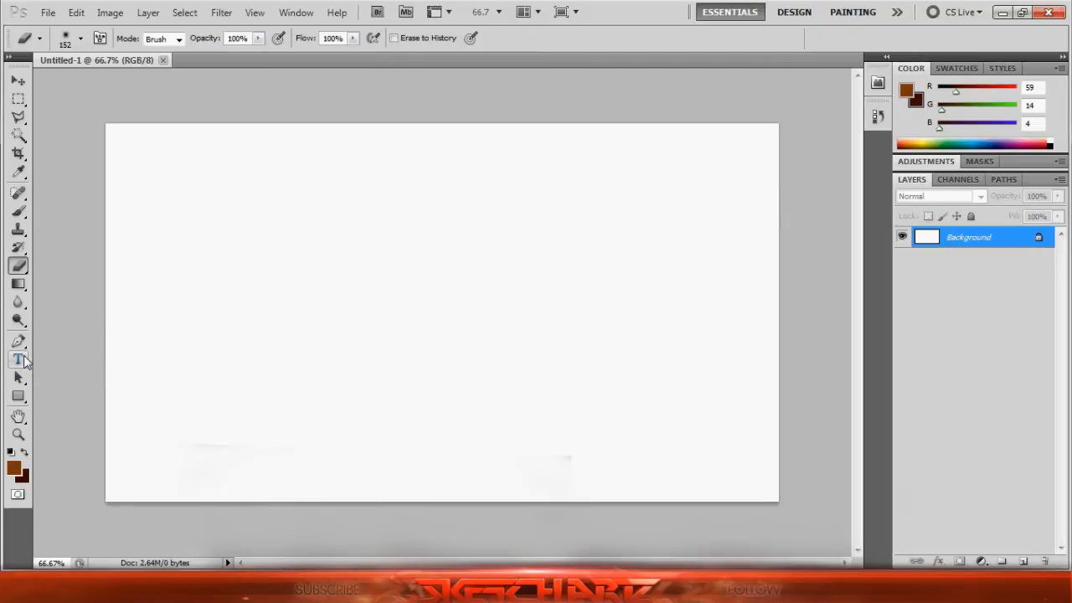
mouse_move(47, 12)
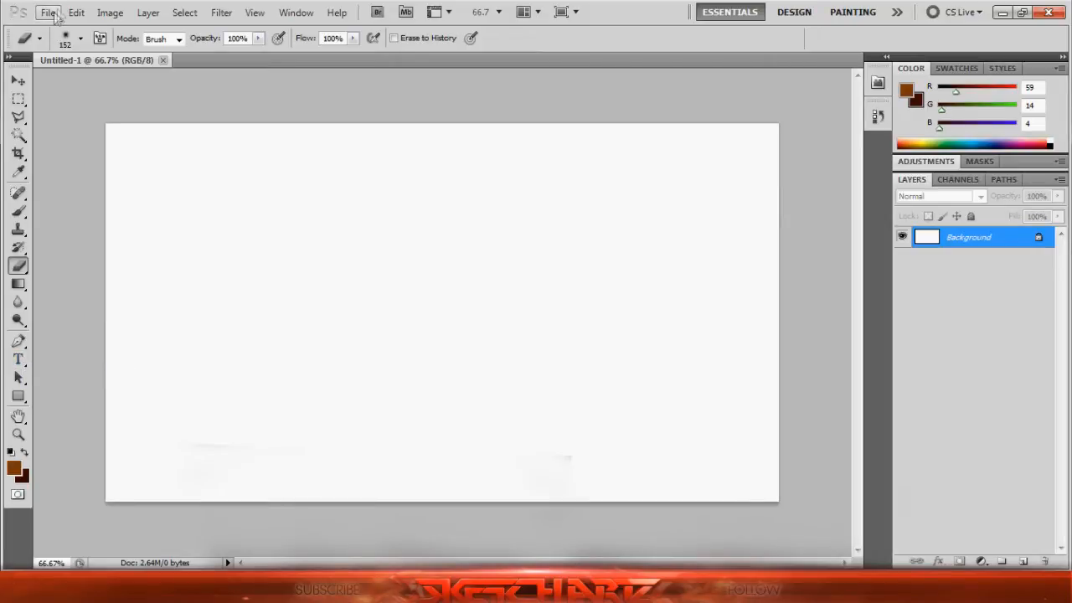
- Open the red SKETCHARTZ Cinema 4D text image from the GFX texts folder
left_click(47, 12)
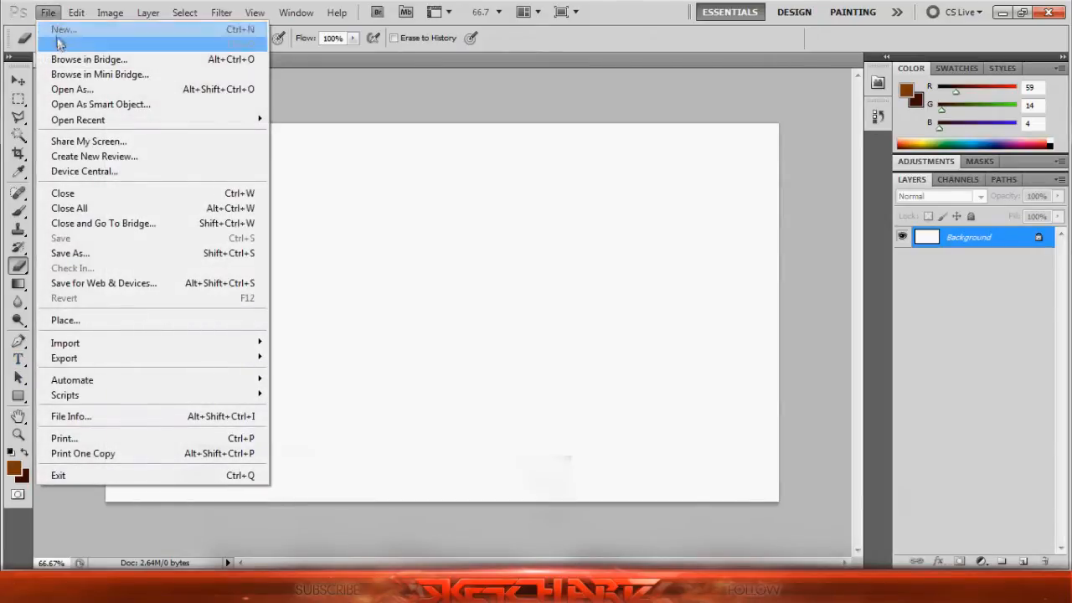
left_click(71, 89)
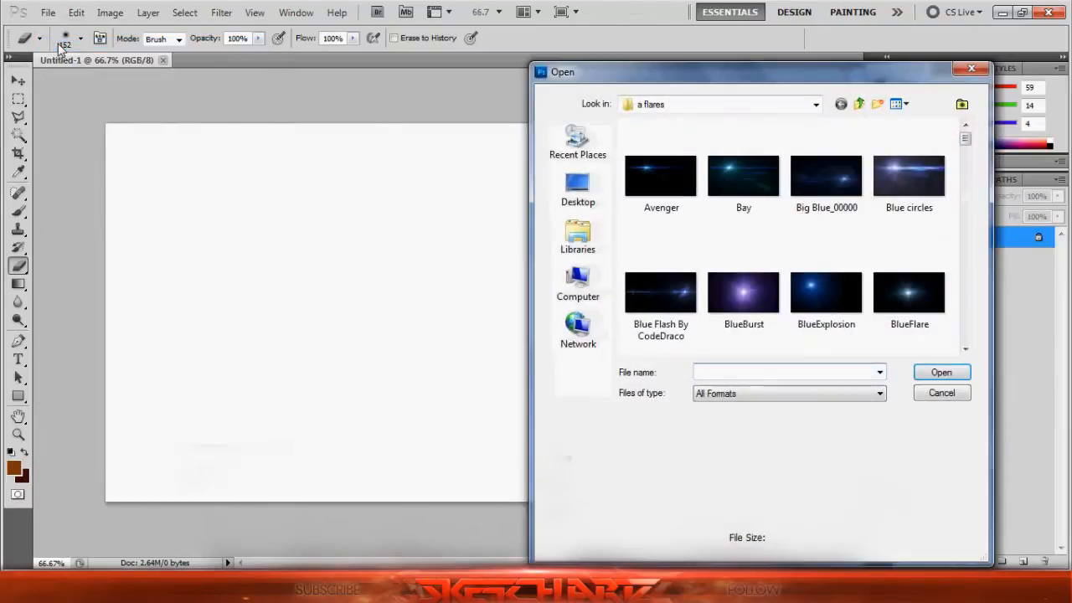
left_click(815, 104)
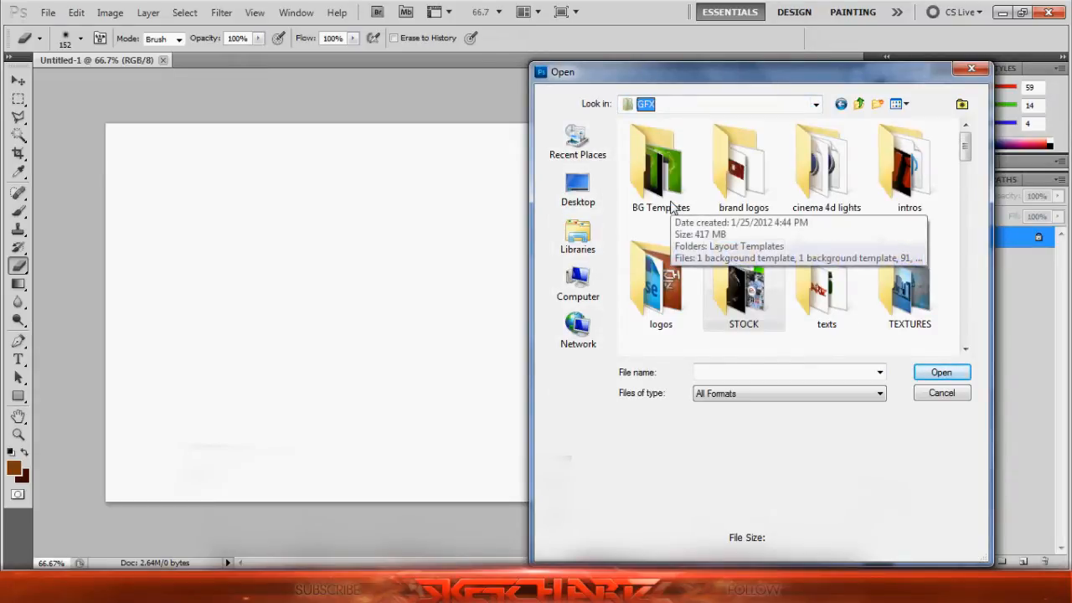
double_click(744, 285)
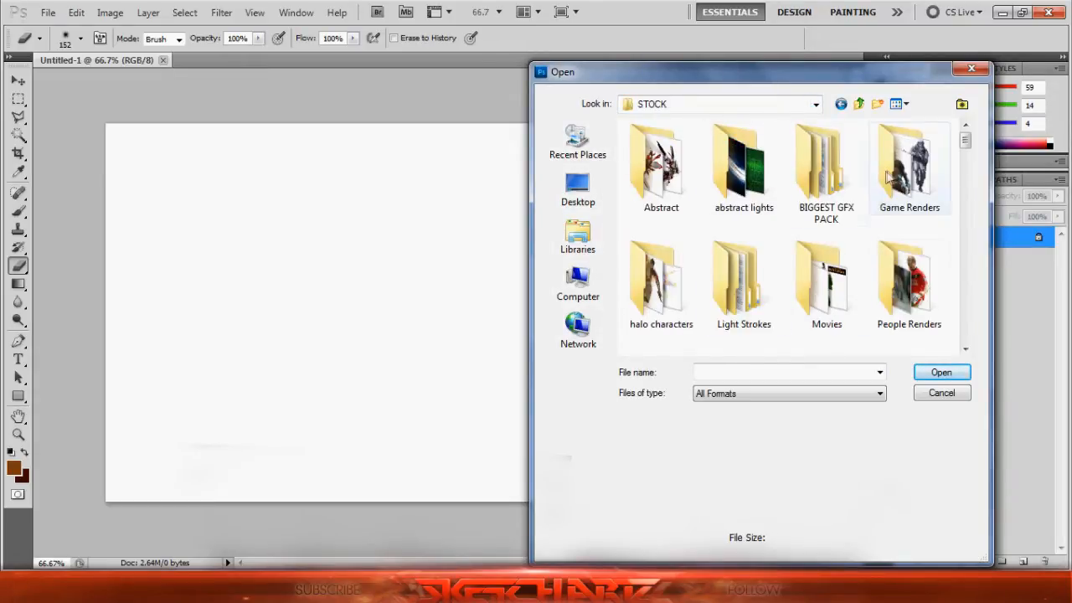
left_click(858, 104)
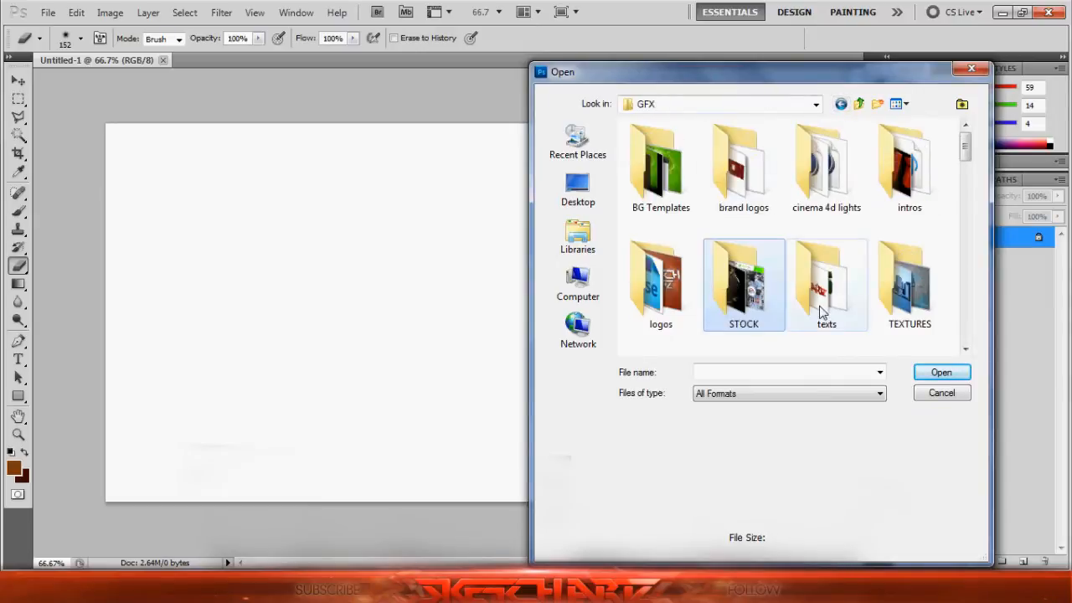
double_click(828, 285)
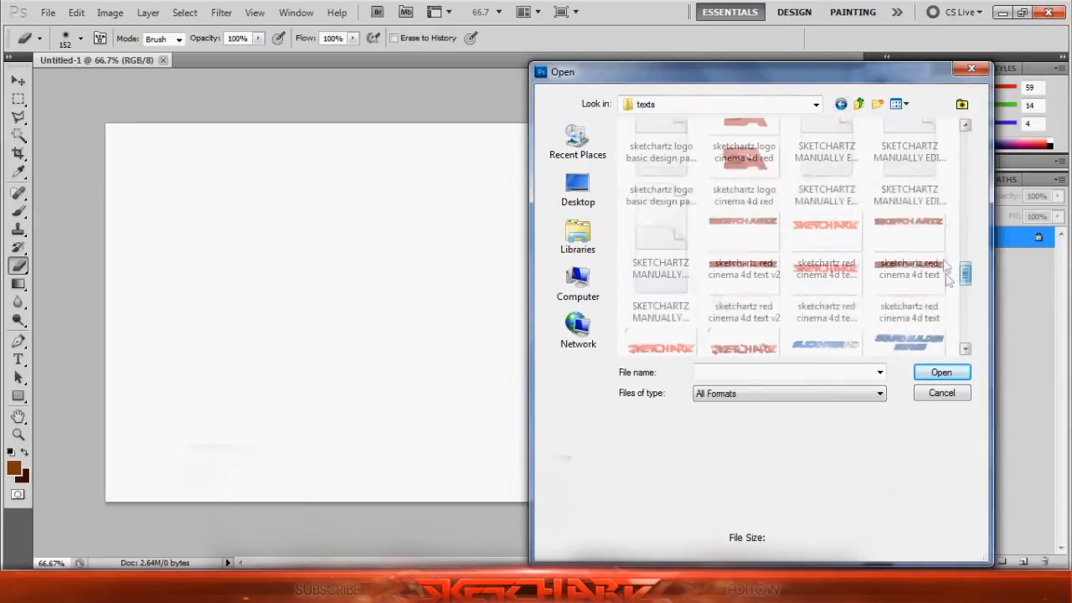
scroll("down", 3)
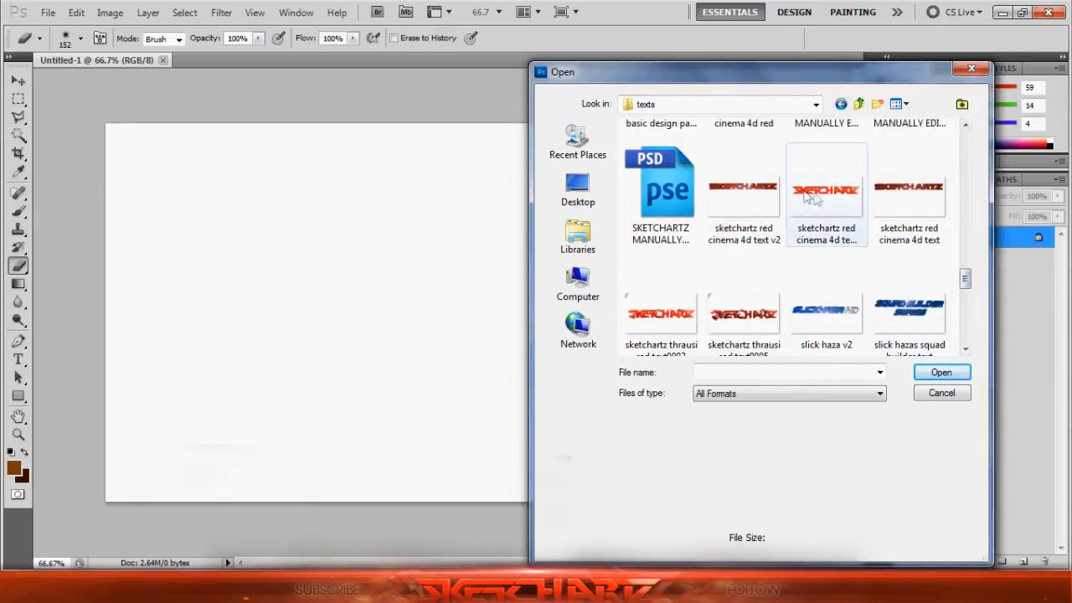
left_click(942, 372)
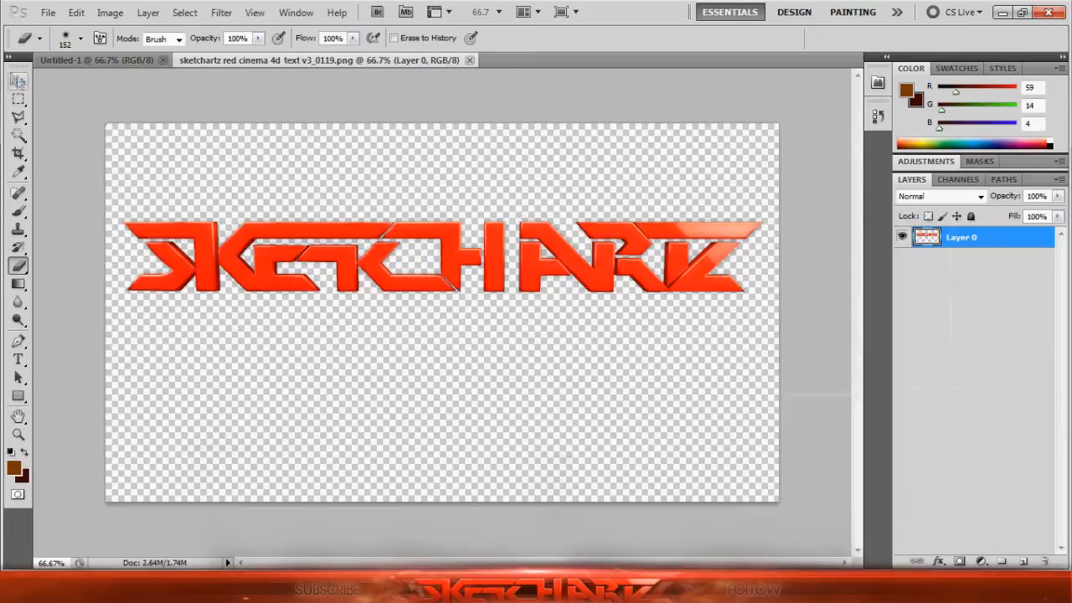
- Move the SKETCHARTZ text into Untitled-1 as its own layer and tilt it at an angle
left_click(18, 81)
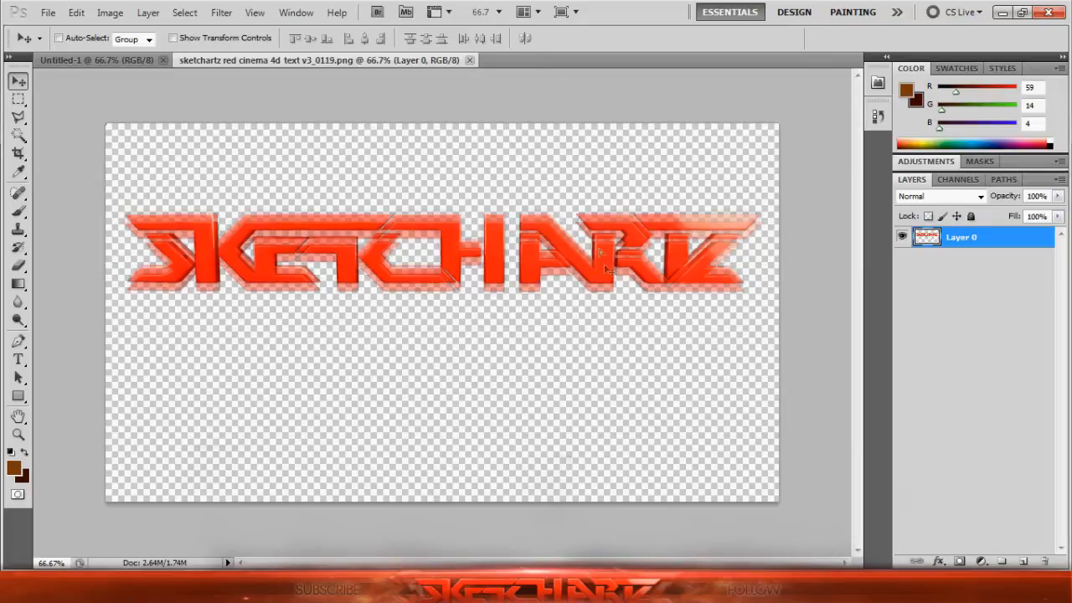
left_click(98, 61)
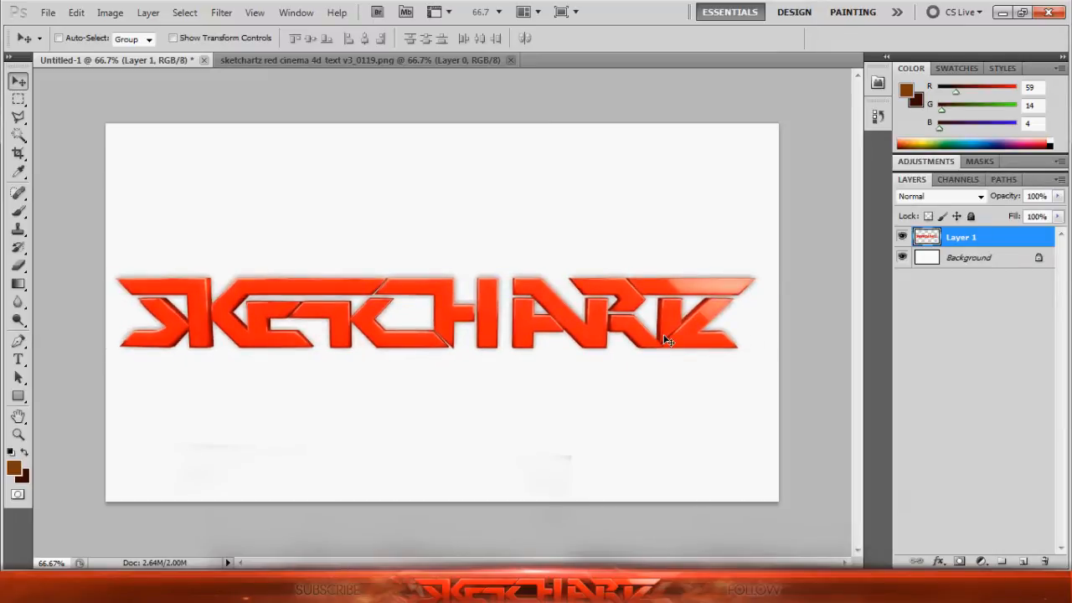
mouse_move(604, 176)
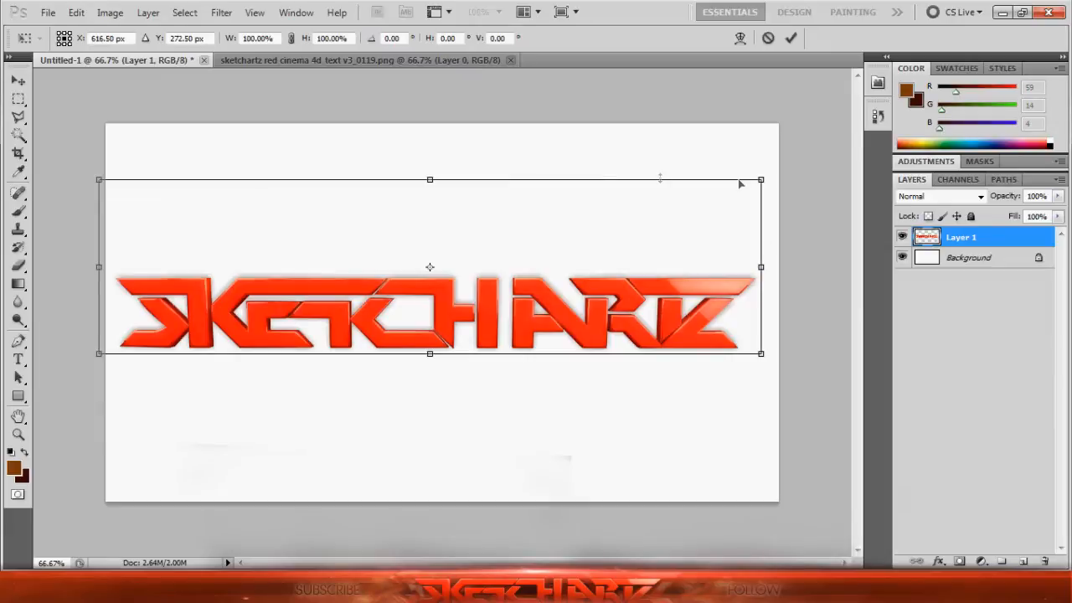
left_click_drag(761, 180, 645, 224)
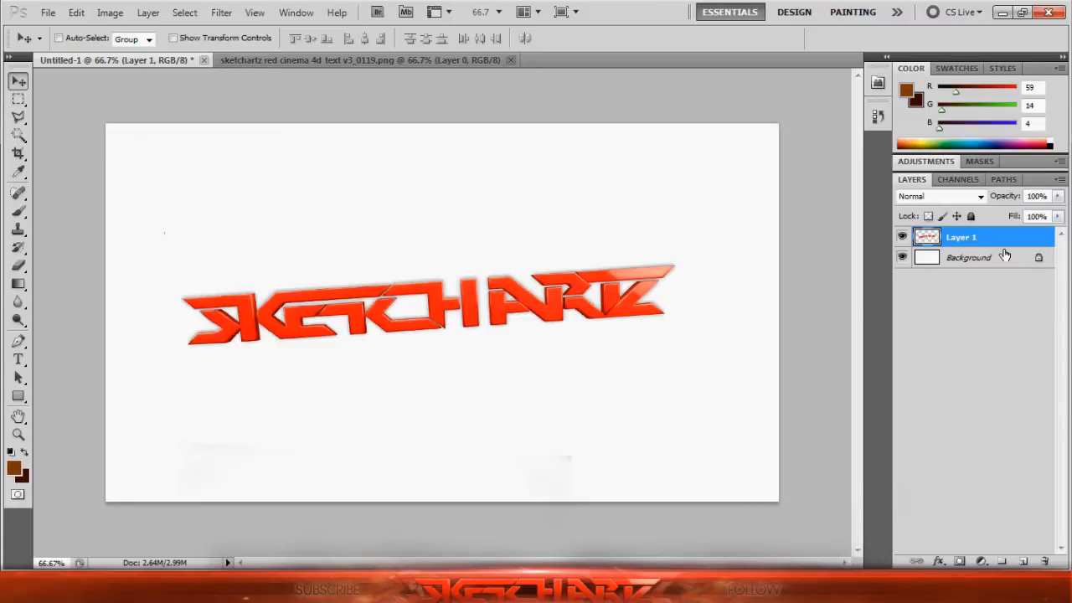
- Select the Background layer and set the foreground colour to a dark orange-brown
left_click(969, 258)
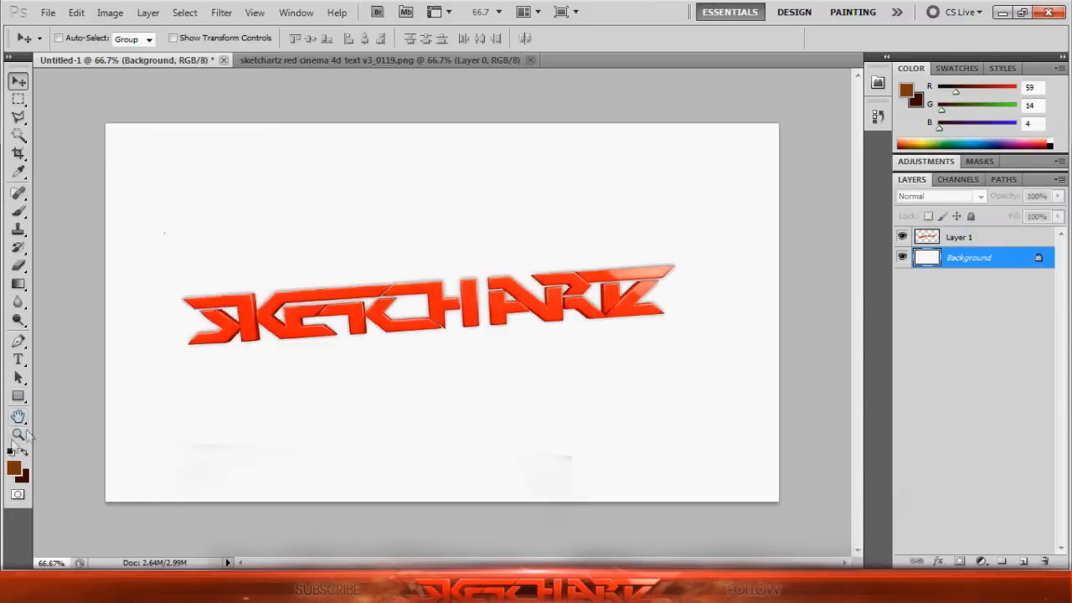
left_click(13, 467)
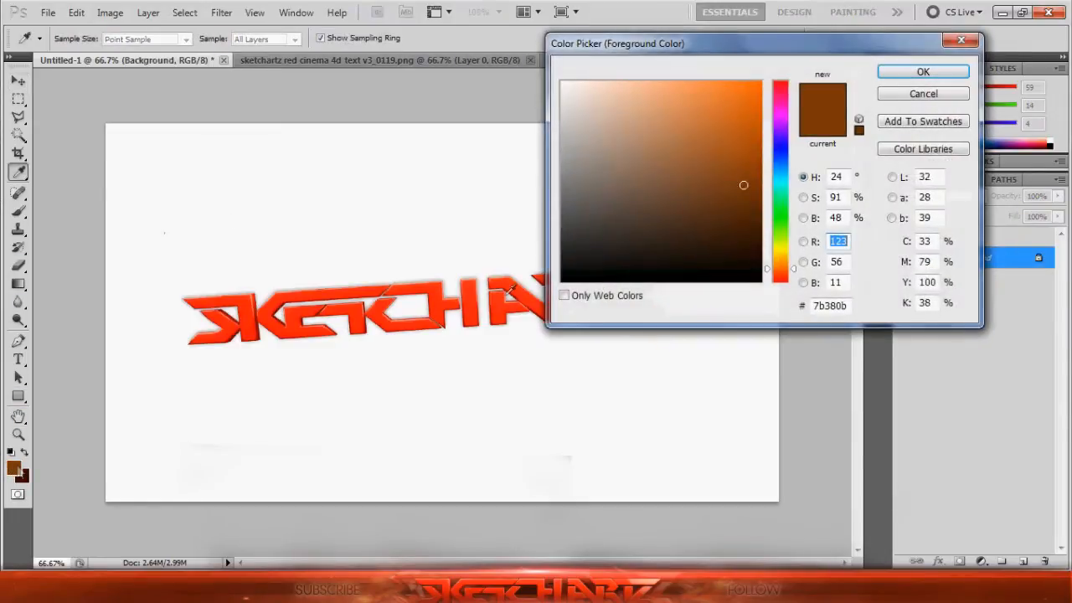
left_click(745, 271)
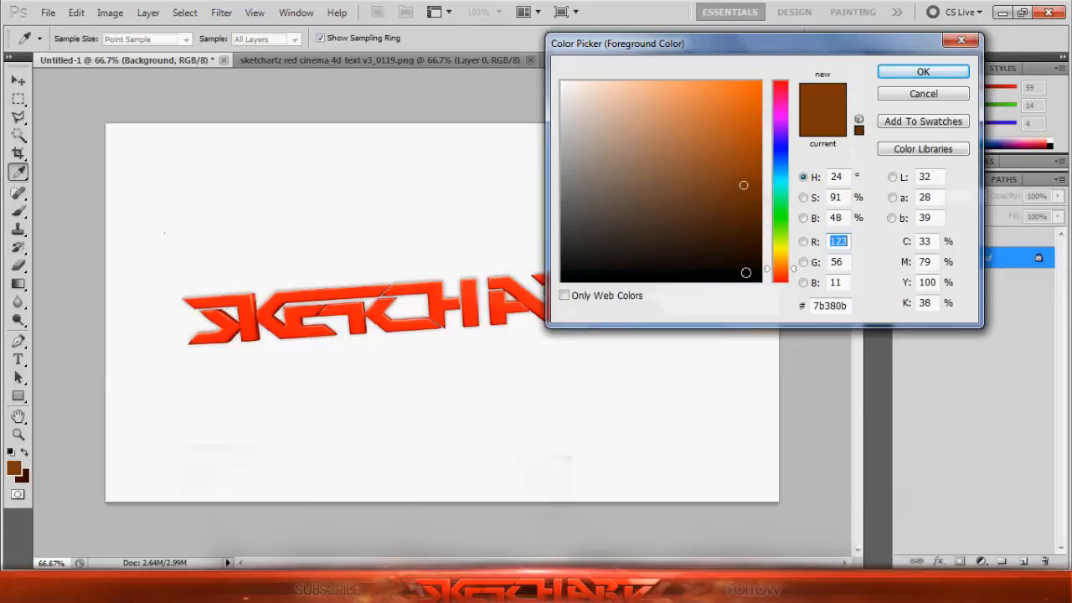
mouse_move(748, 185)
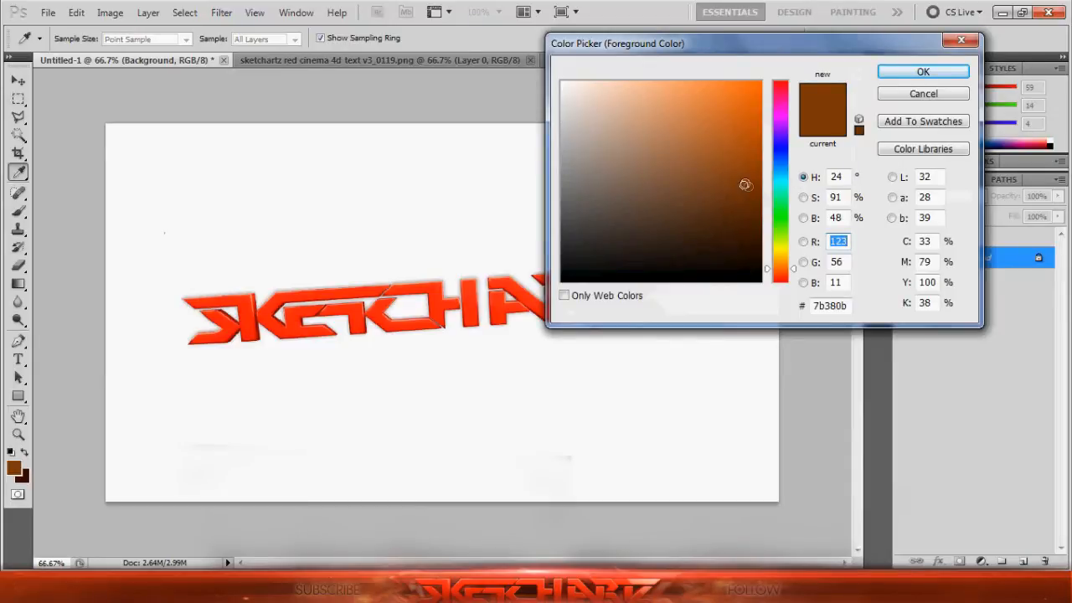
left_click(921, 93)
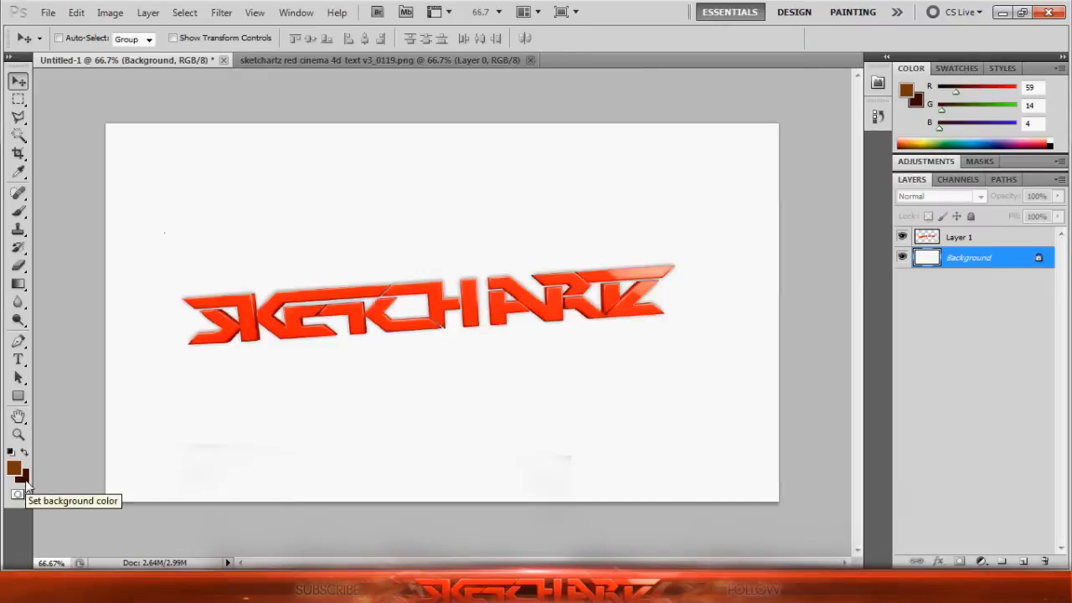
left_click(17, 478)
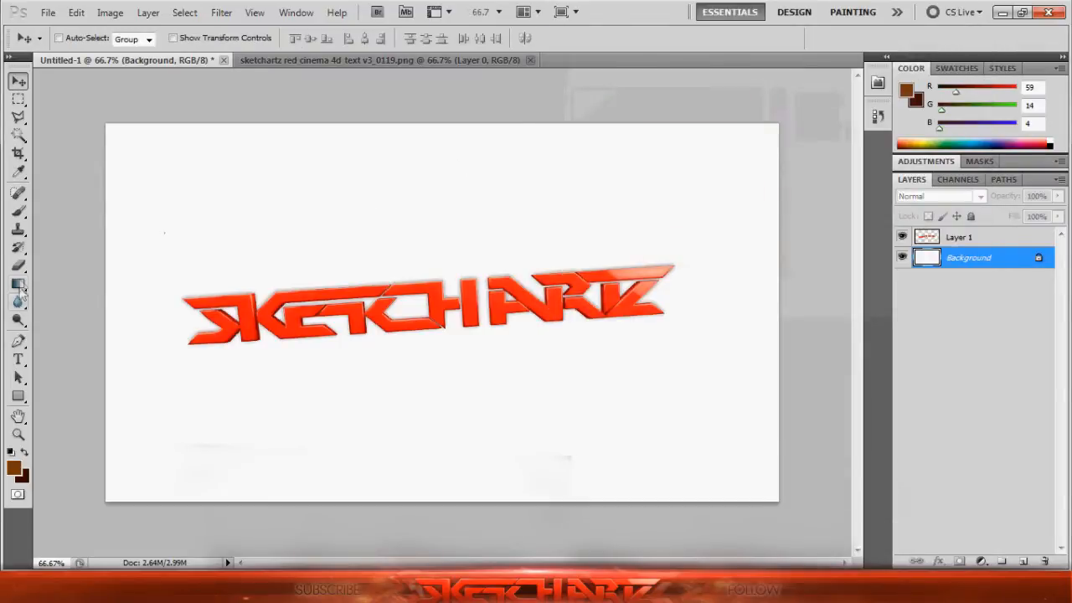
- Make the Gradient tool active, loaded with the dark brown colour
left_click(18, 285)
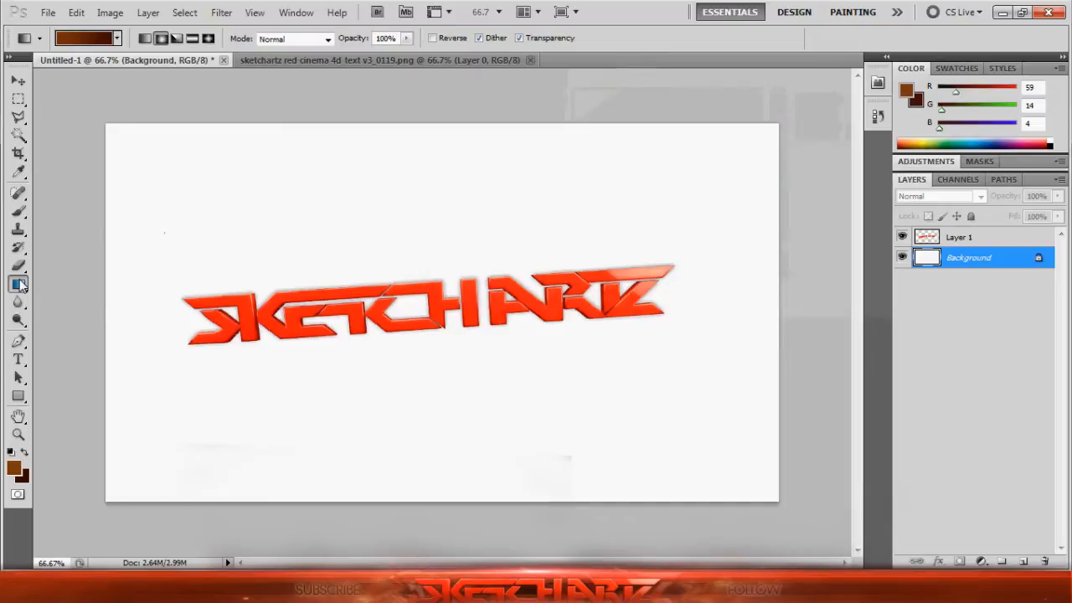
left_click(19, 285)
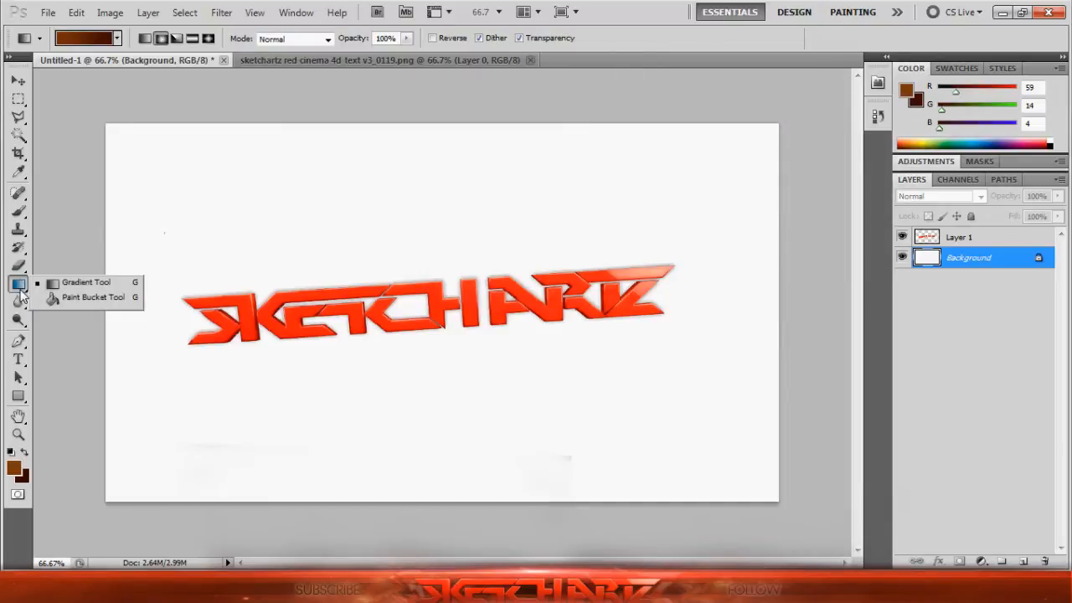
mouse_move(18, 288)
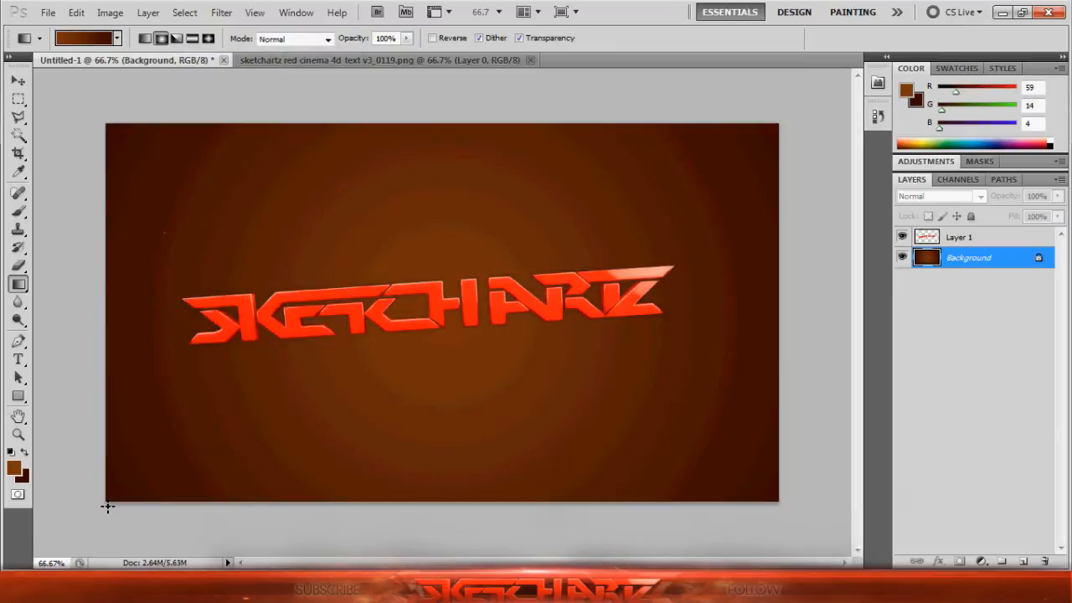
mouse_move(267, 322)
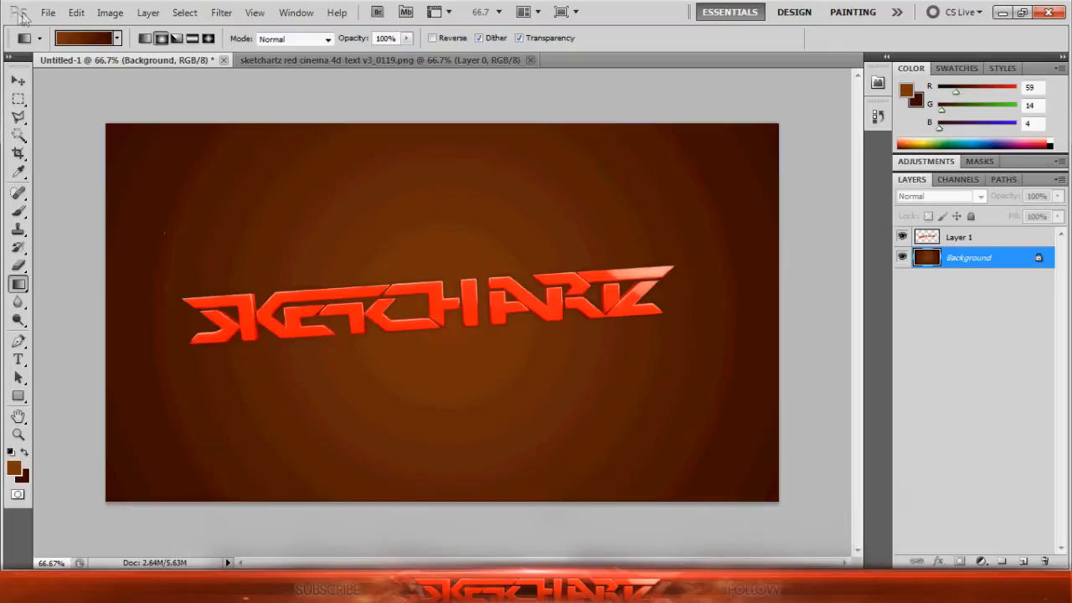
- Open SideFlare.png as its own document
left_click(47, 12)
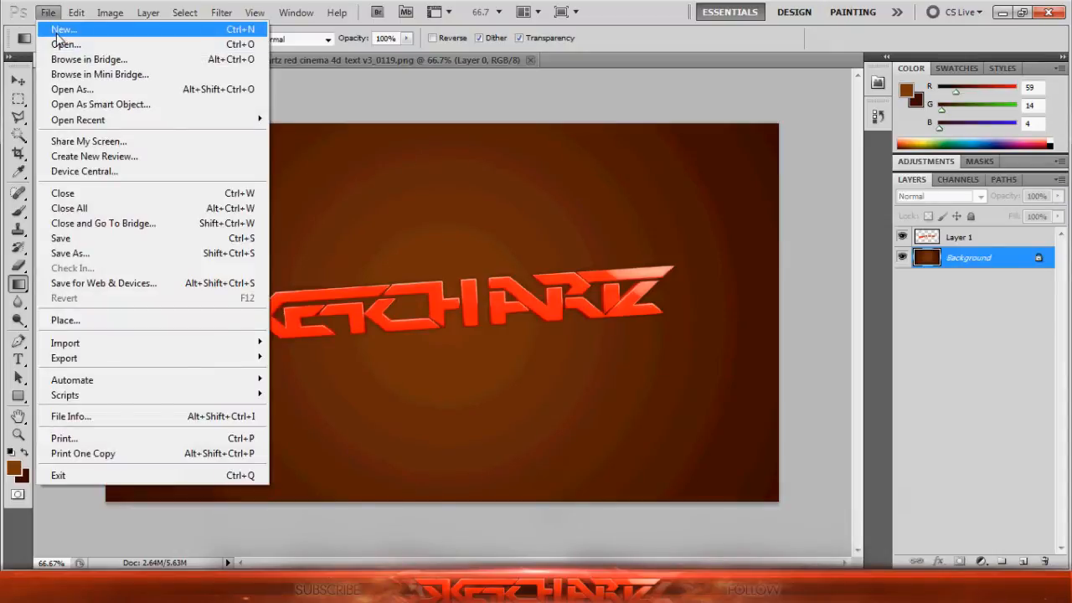
left_click(66, 43)
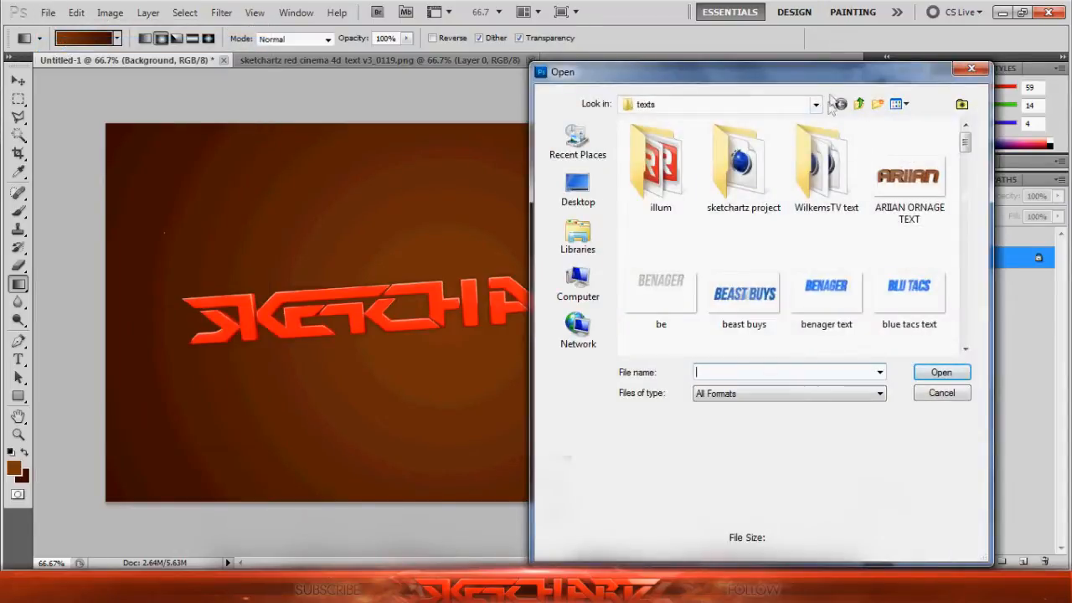
left_click(814, 104)
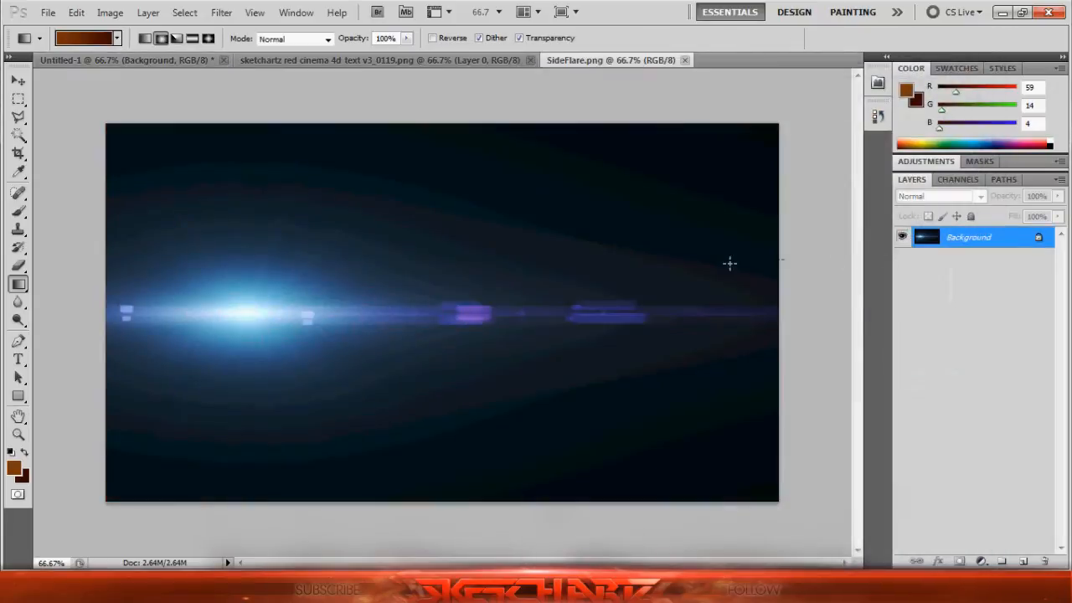
mouse_move(724, 253)
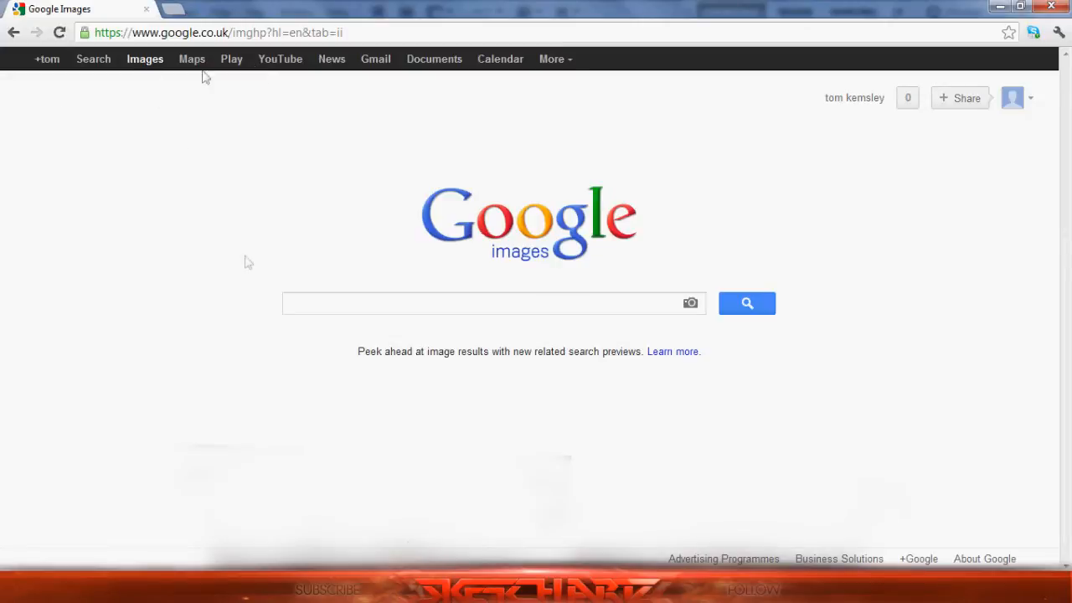
- Enter 'opti' in Chrome's Google Images search before returning to the flare document
type("opti")
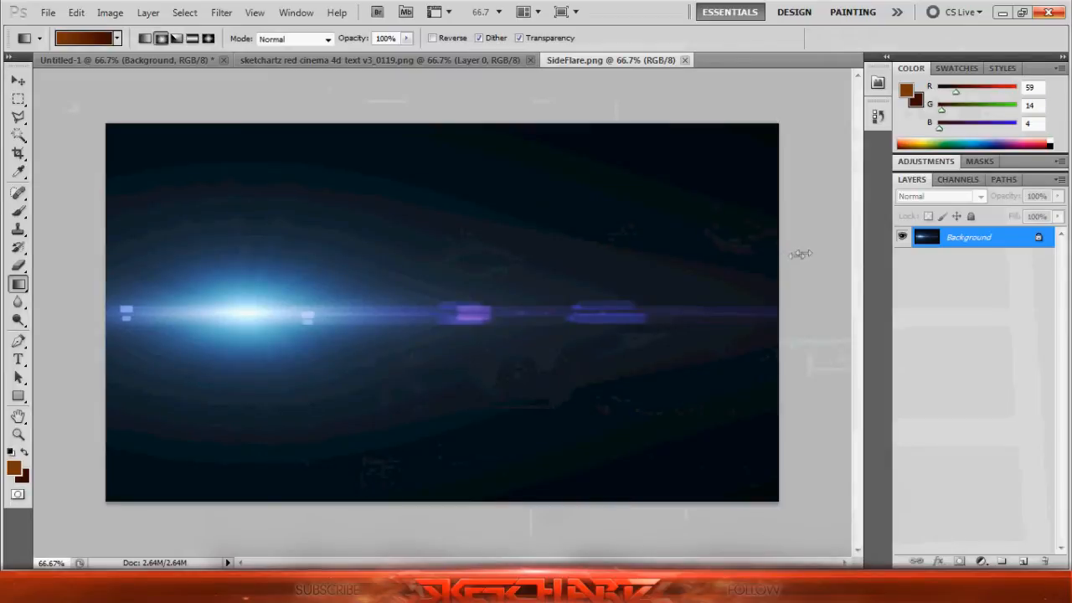
mouse_move(801, 253)
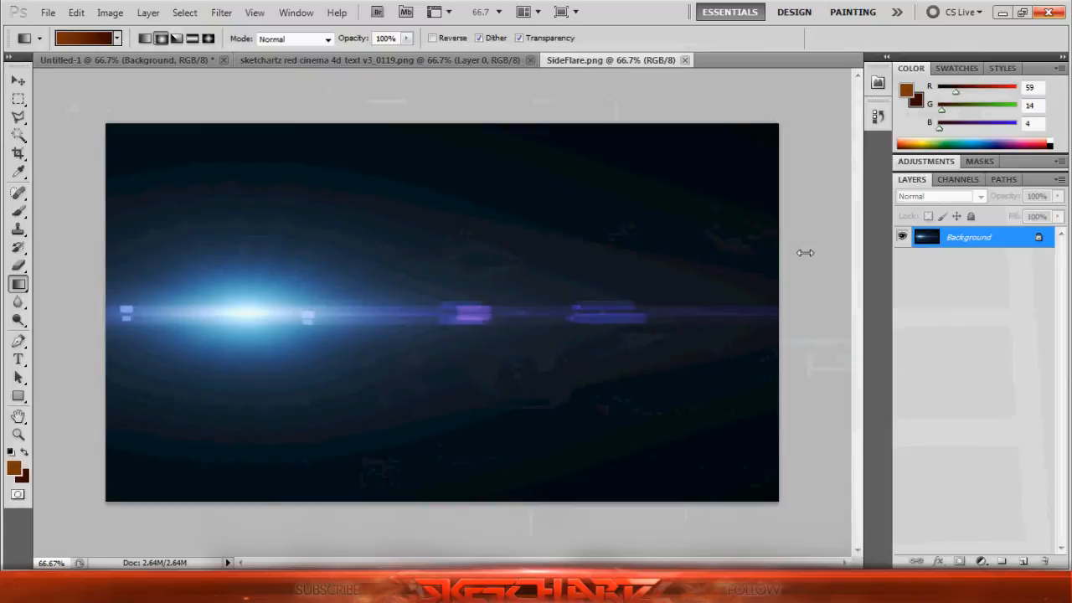
mouse_move(506, 439)
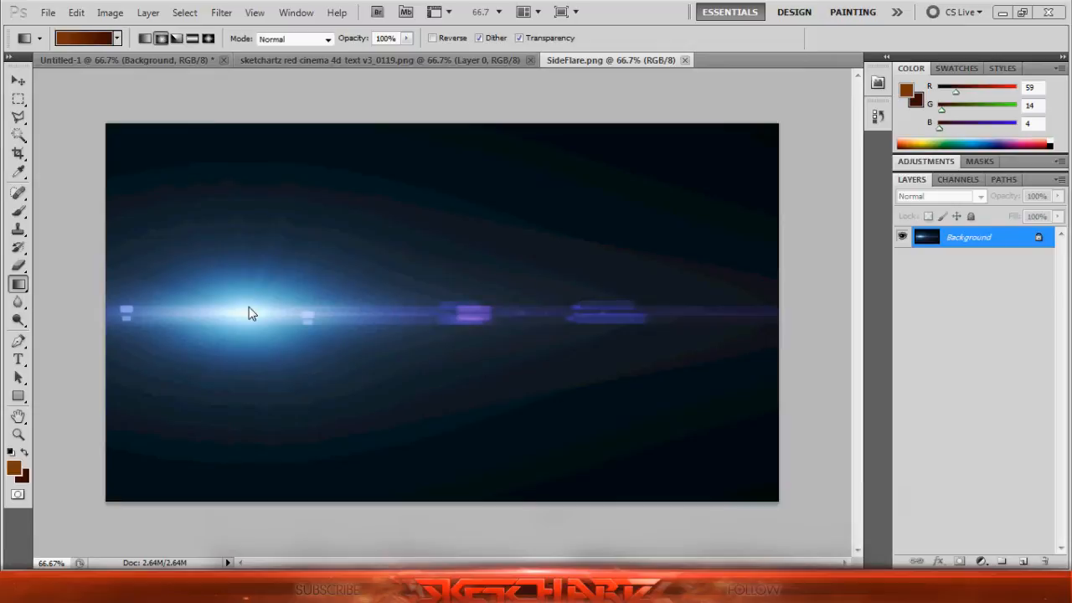
mouse_move(255, 309)
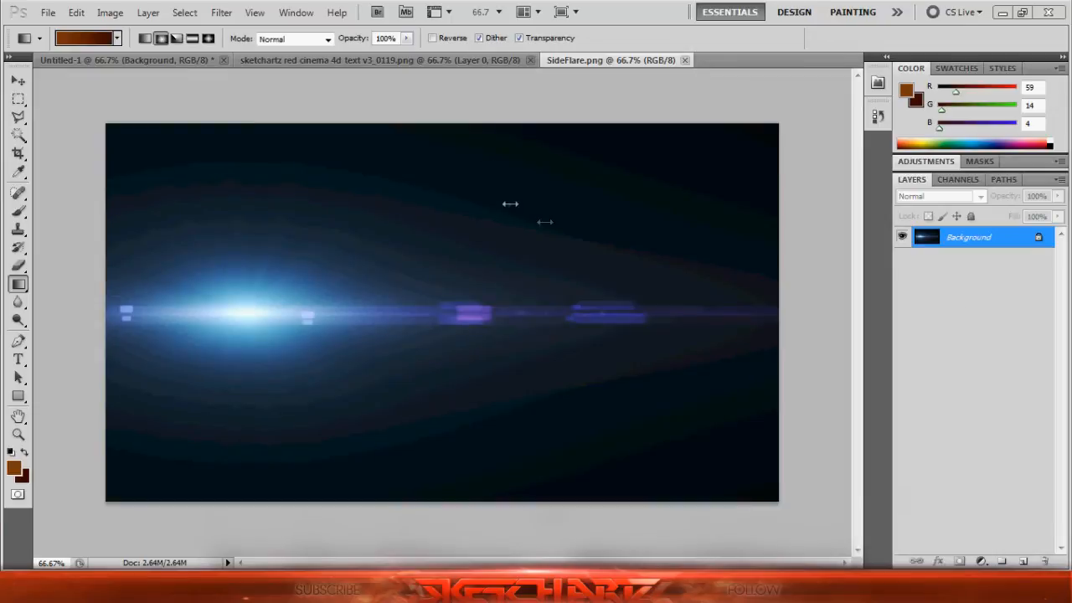
mouse_move(502, 205)
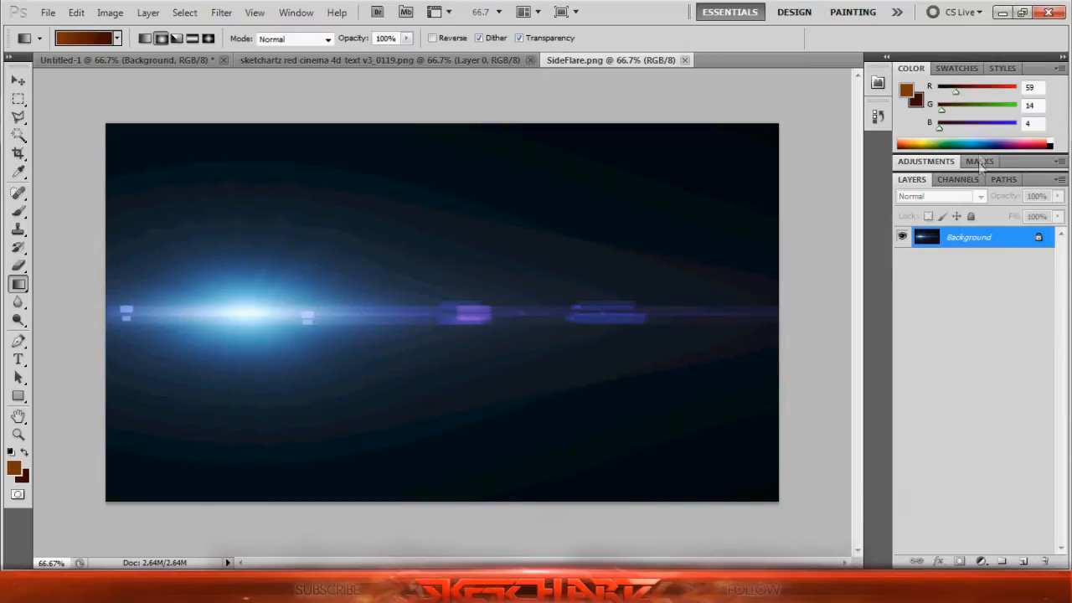
- Expand the Adjustments/Masks panel beside the blue flare image
left_click(980, 161)
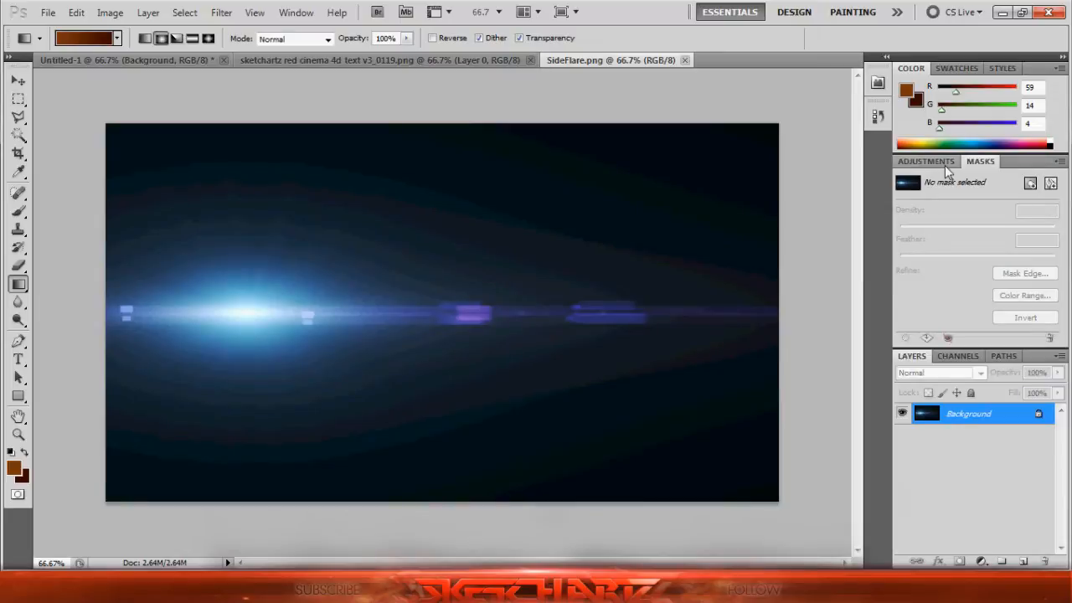
- Add a colorized Hue/Saturation adjustment, Hue about 6 and Saturation 50, tinting the flare orange-red
left_click(924, 161)
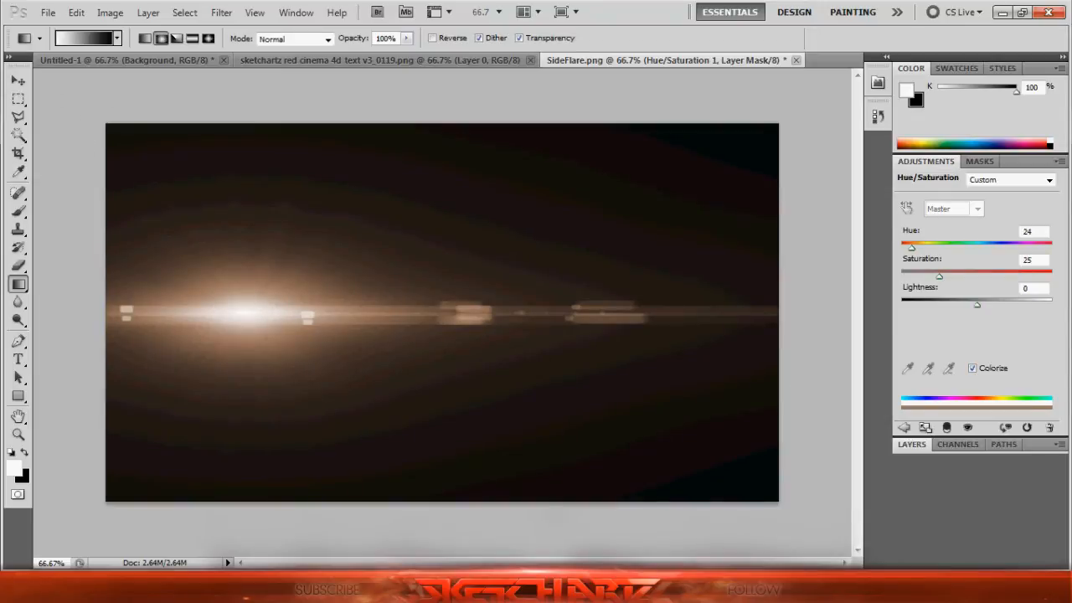
left_click_drag(912, 245, 906, 244)
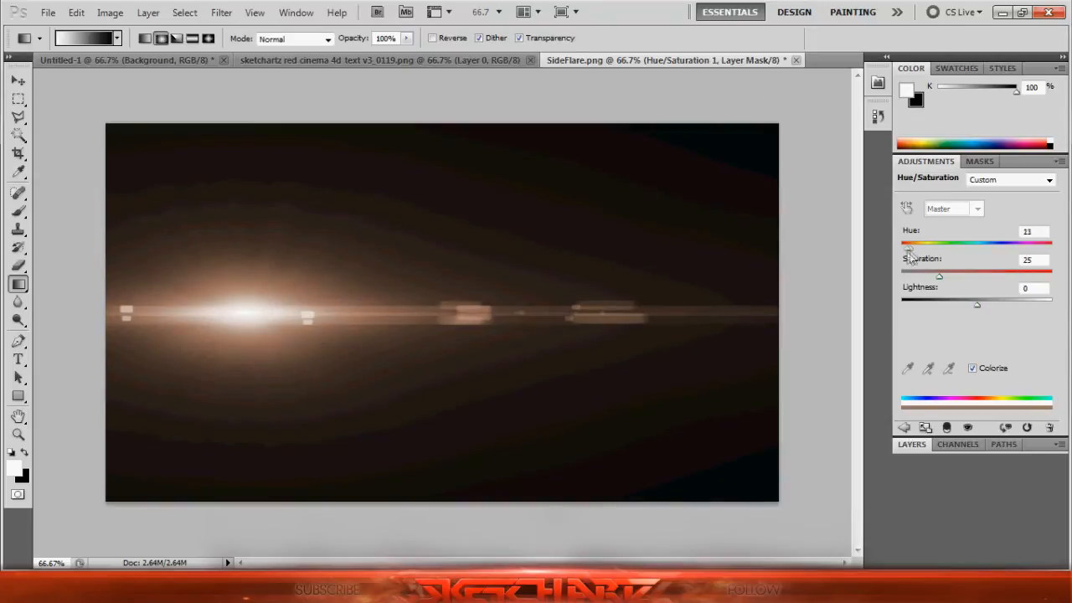
left_click_drag(938, 244, 905, 244)
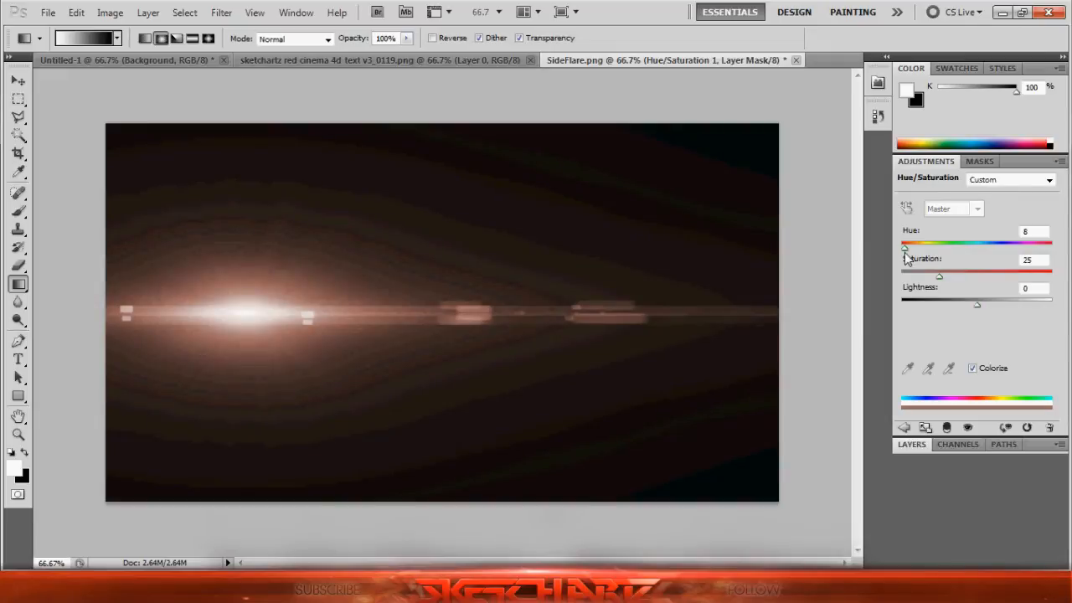
mouse_move(922, 259)
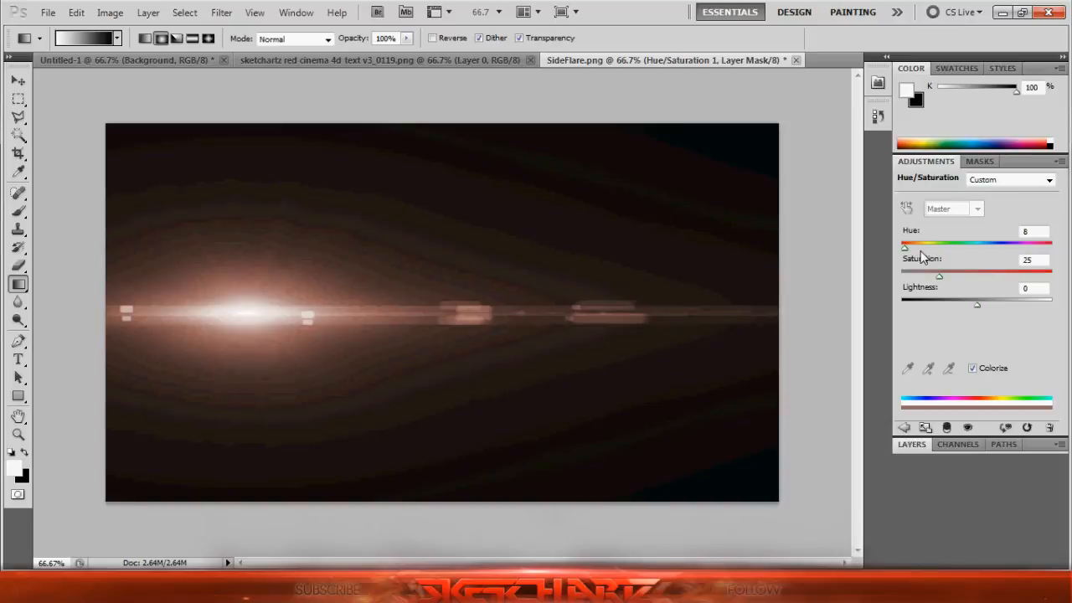
mouse_move(921, 283)
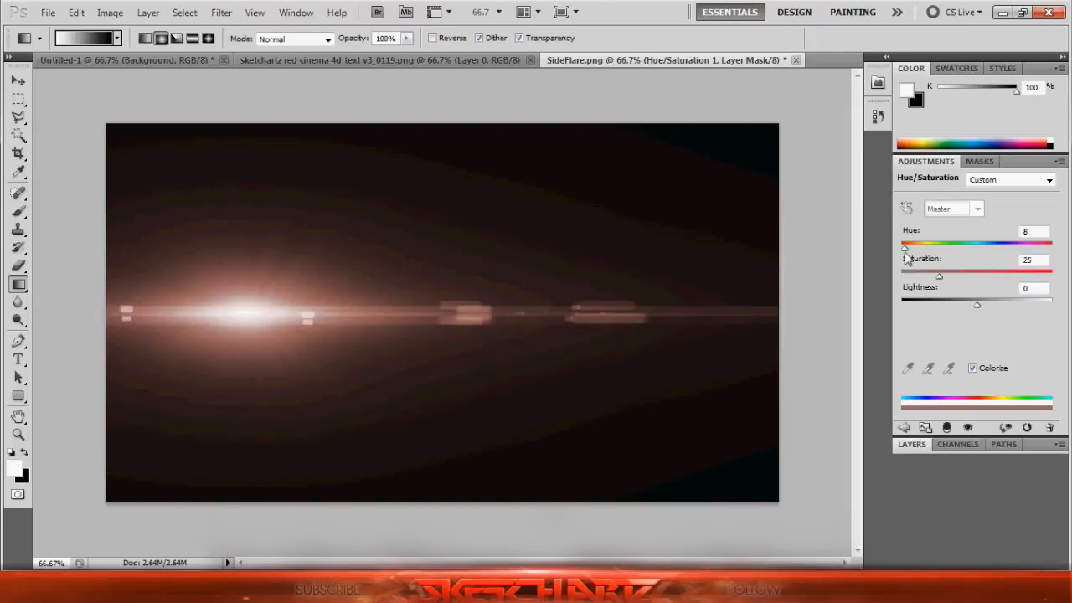
left_click_drag(913, 244, 905, 244)
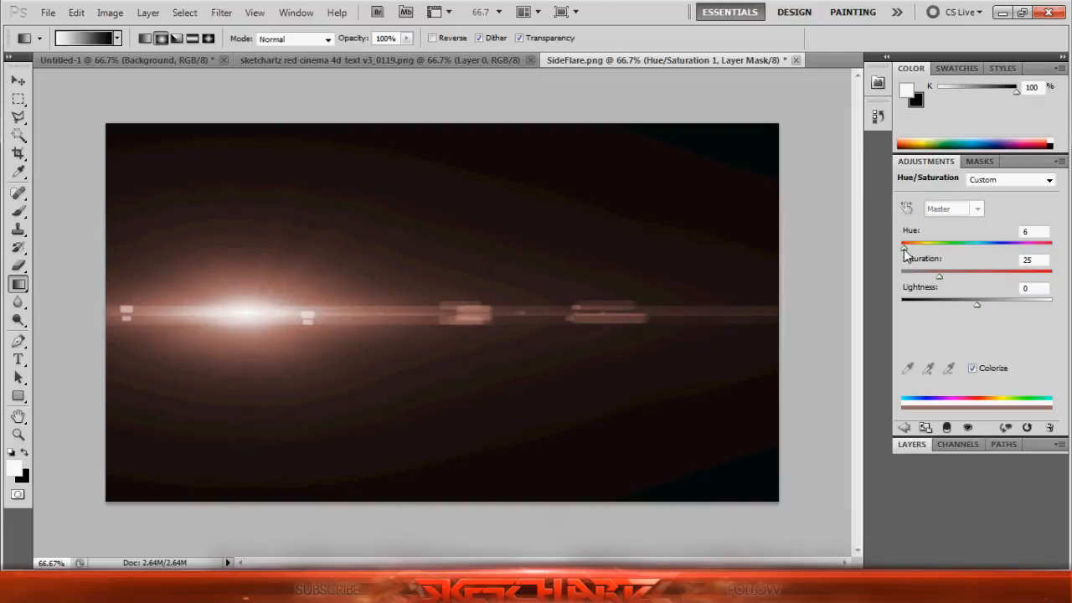
mouse_move(942, 284)
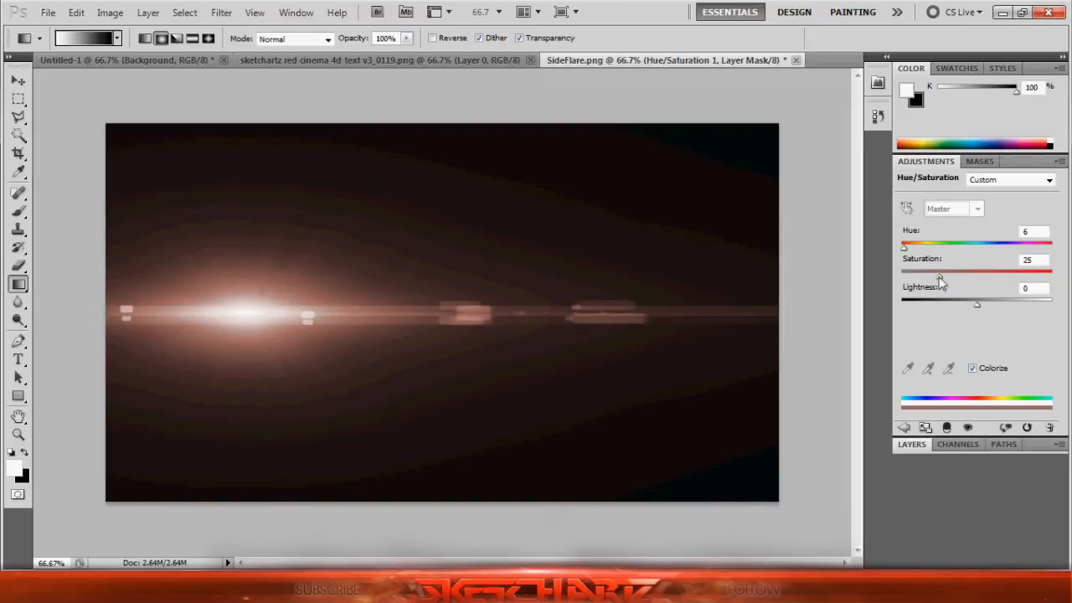
left_click_drag(938, 275, 978, 274)
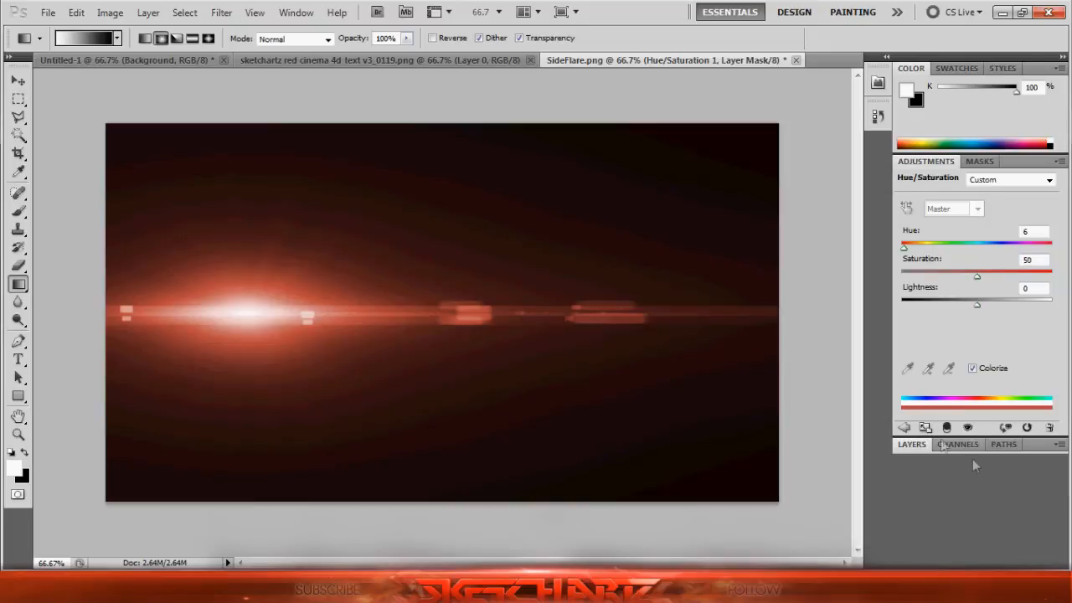
- Flatten the flare document into a single layer, leaving the Move tool active
left_click(912, 444)
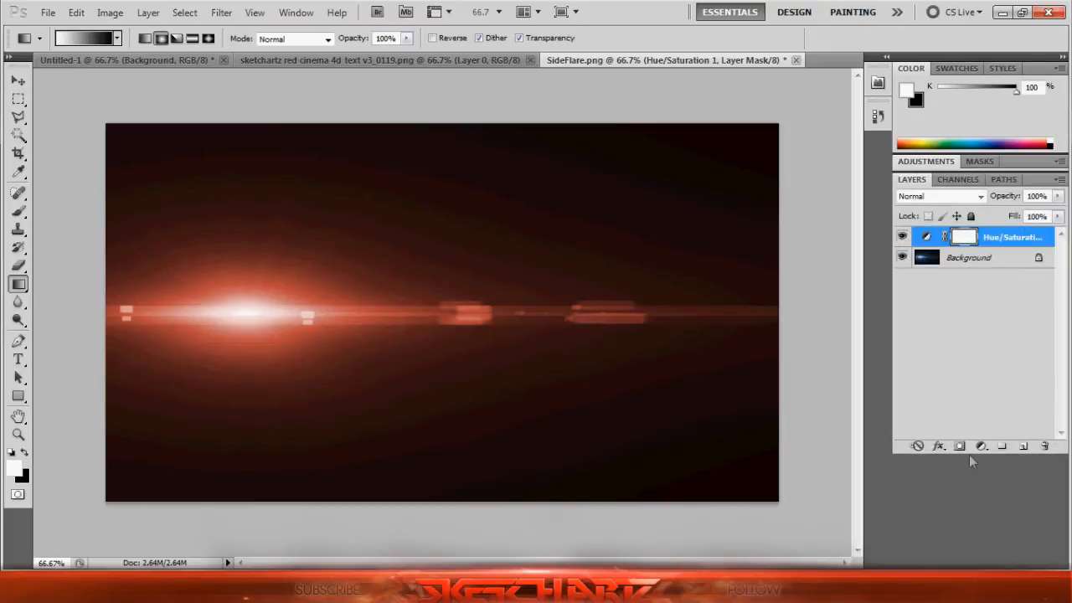
right_click(1012, 238)
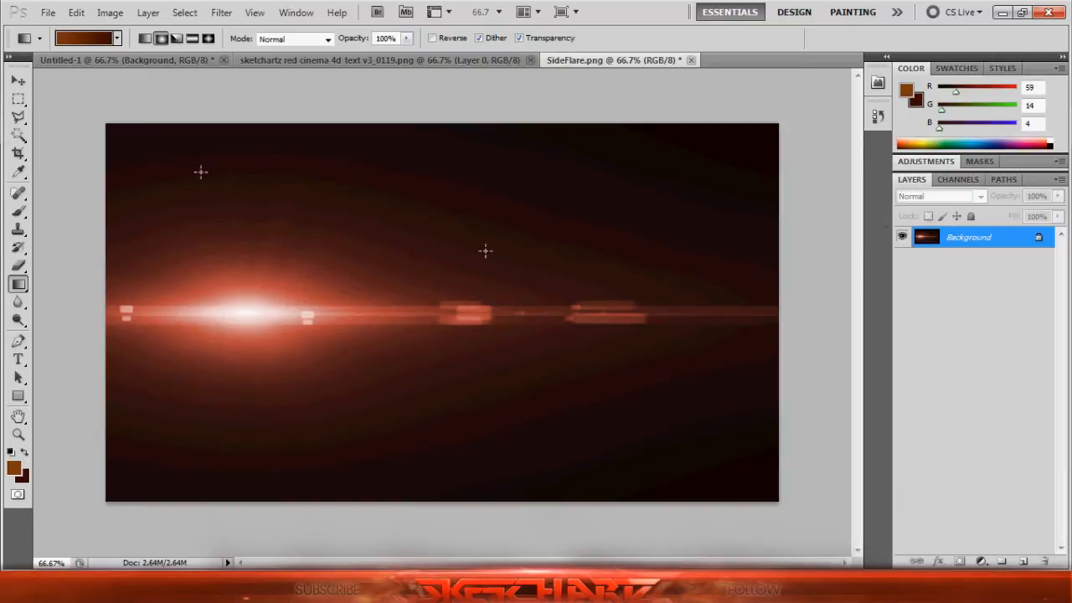
left_click(17, 80)
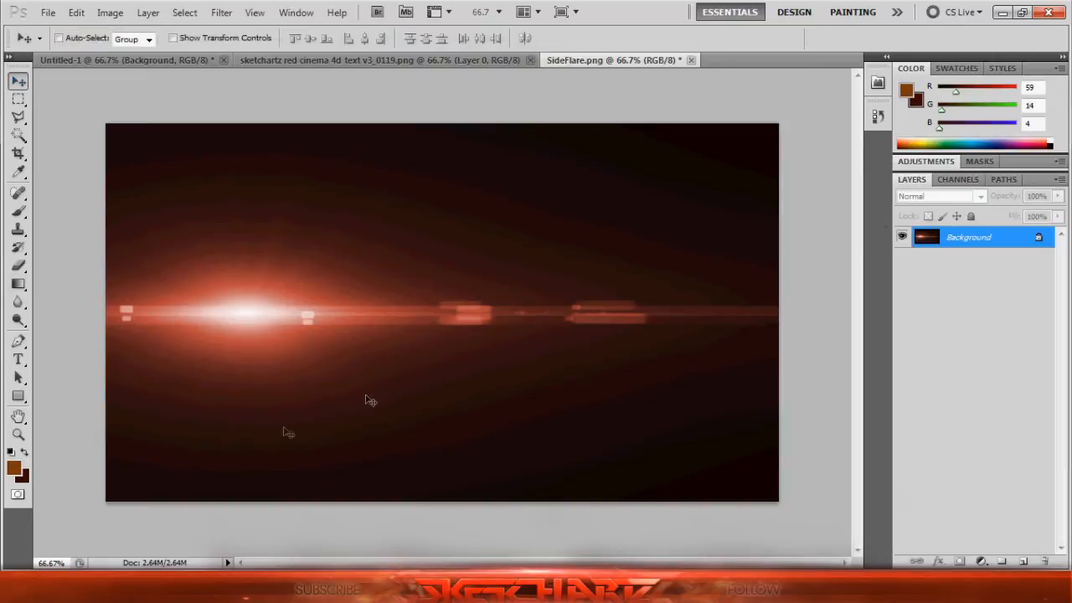
- Rotate Layer 2's flare to the text angle across the top of SKETCHARTZ and set its blend mode to Screen
left_click(126, 60)
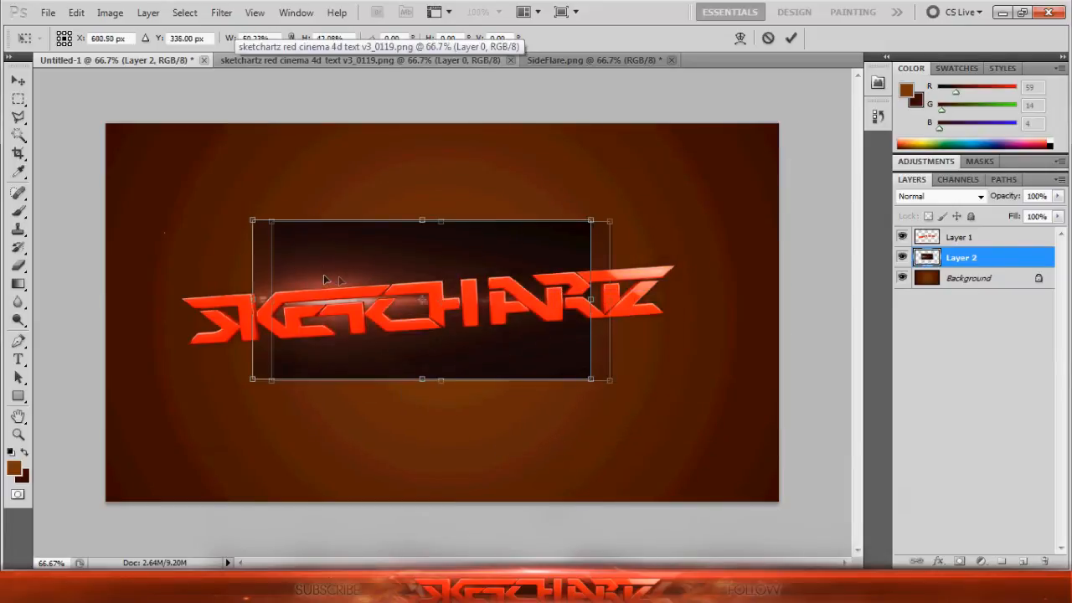
left_click_drag(419, 300, 439, 186)
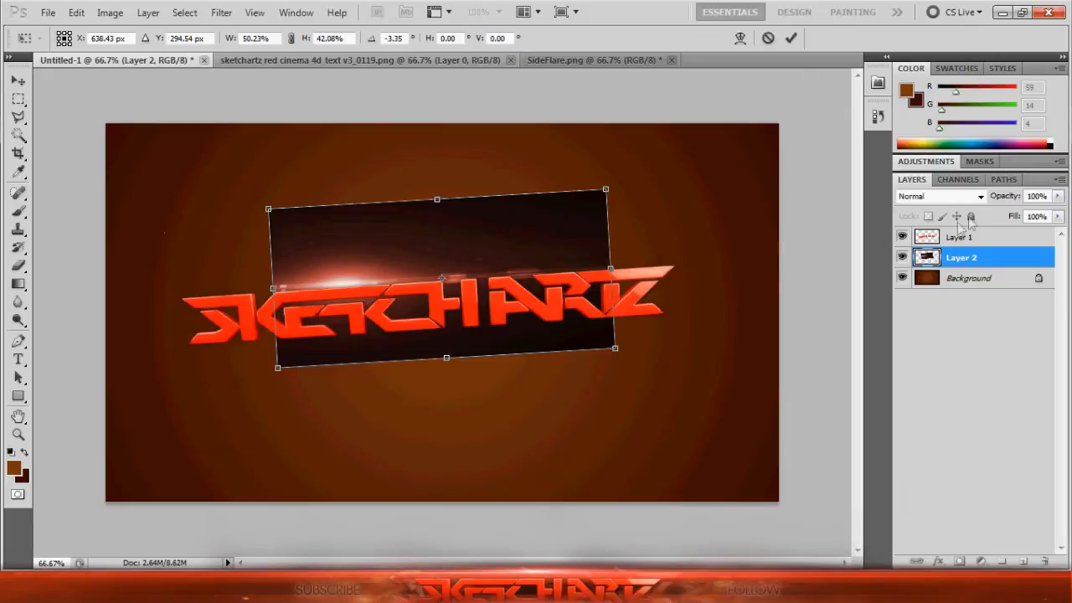
left_click(938, 195)
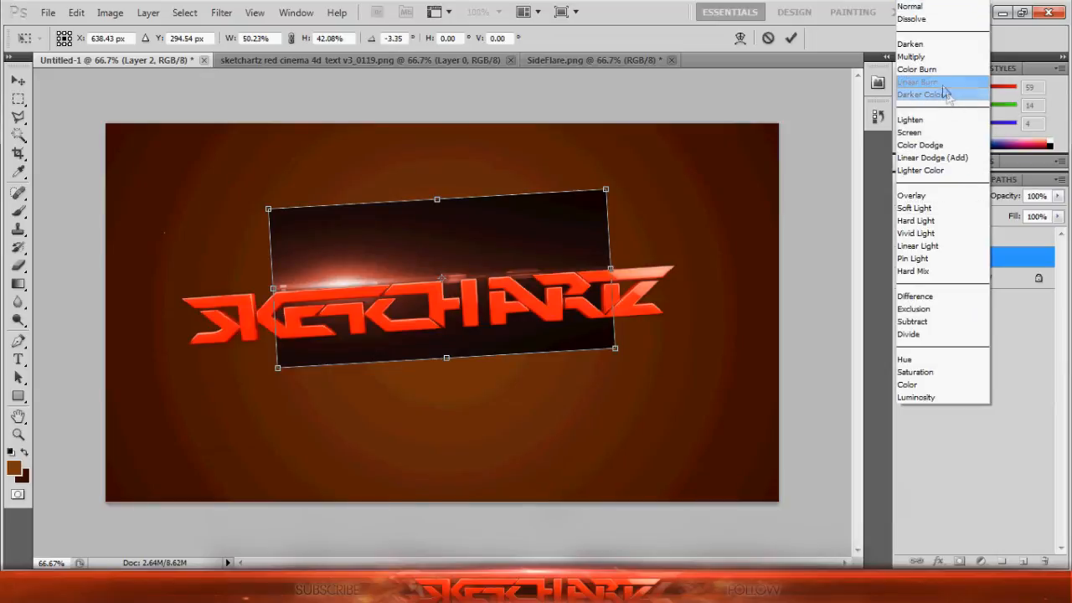
left_click(908, 132)
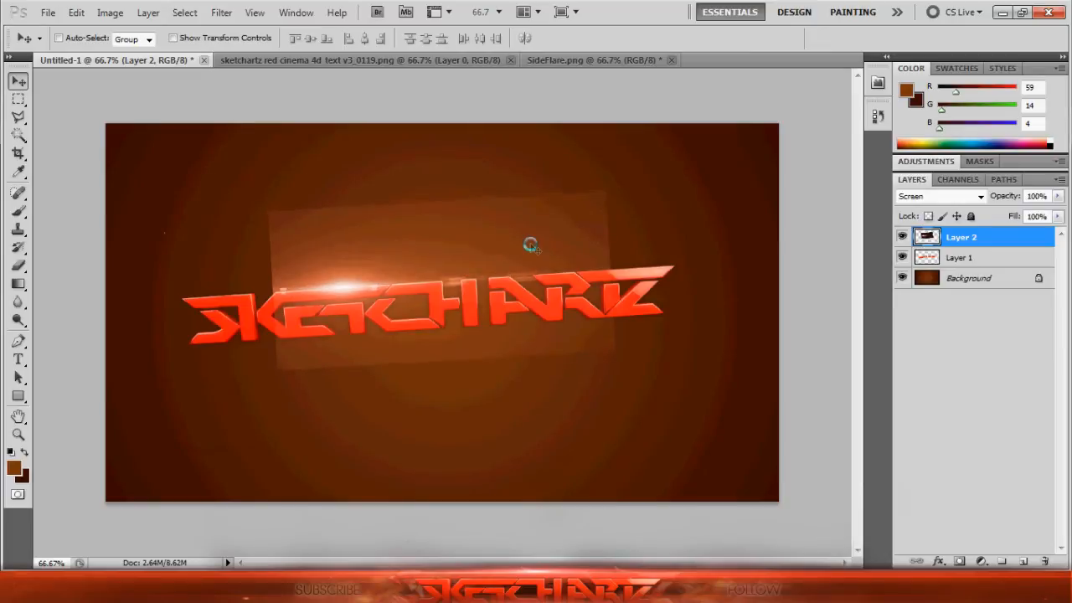
mouse_move(322, 277)
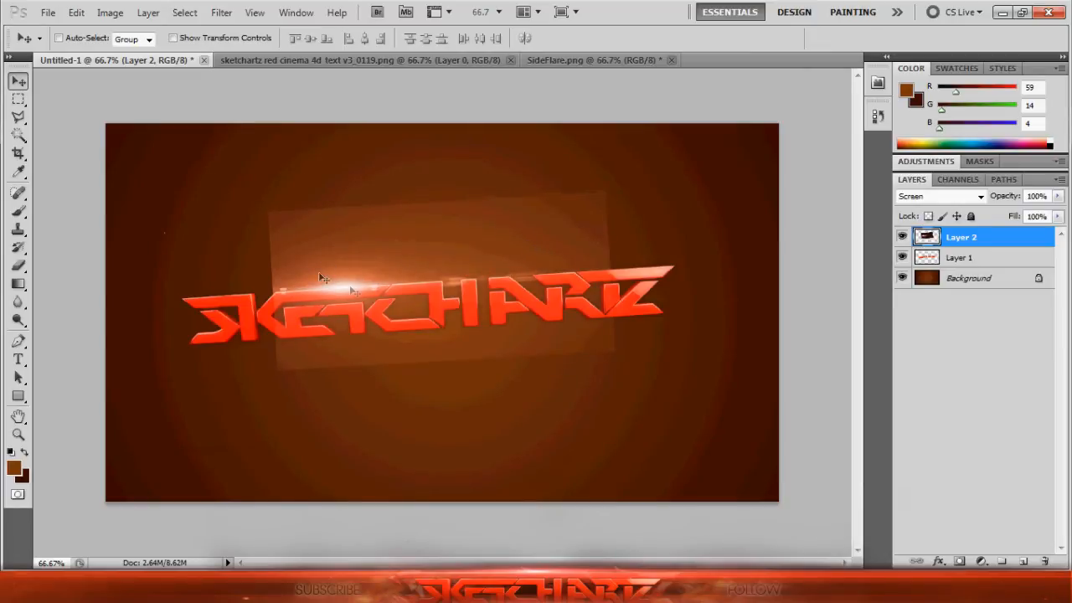
mouse_move(419, 248)
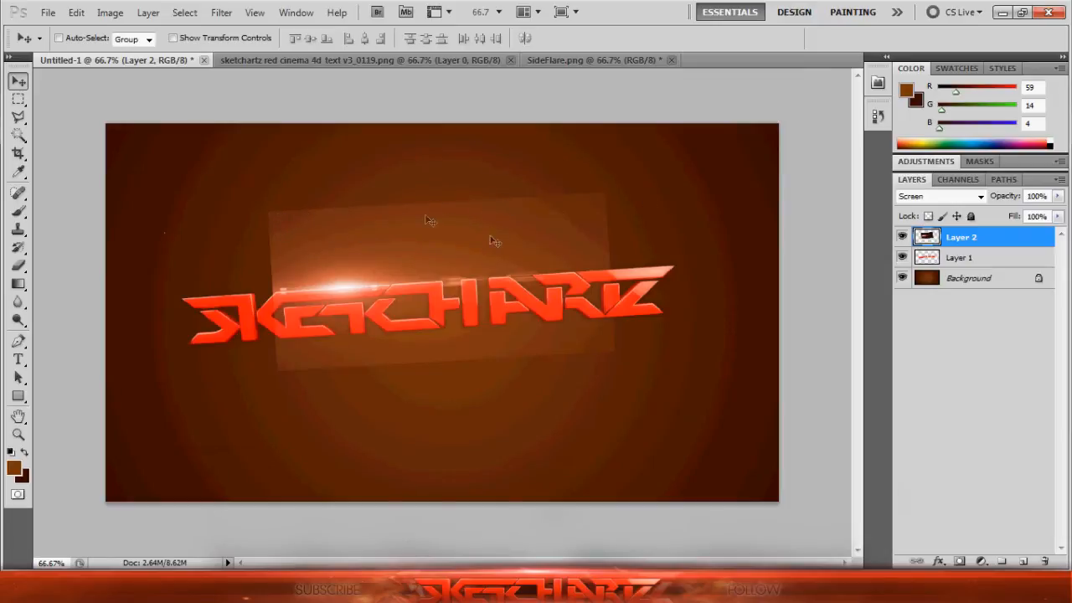
mouse_move(435, 260)
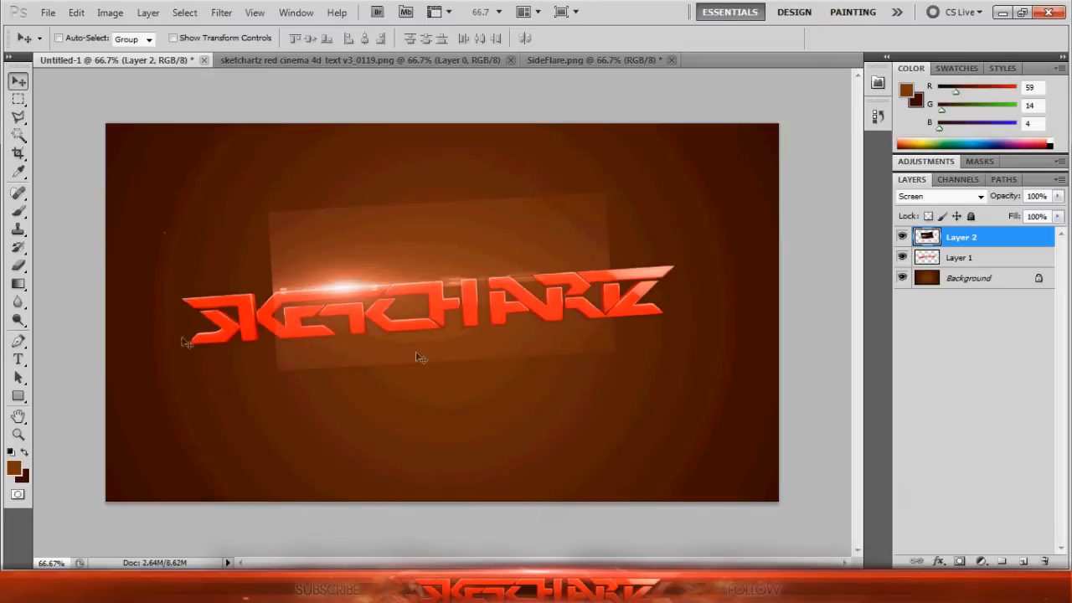
mouse_move(265, 157)
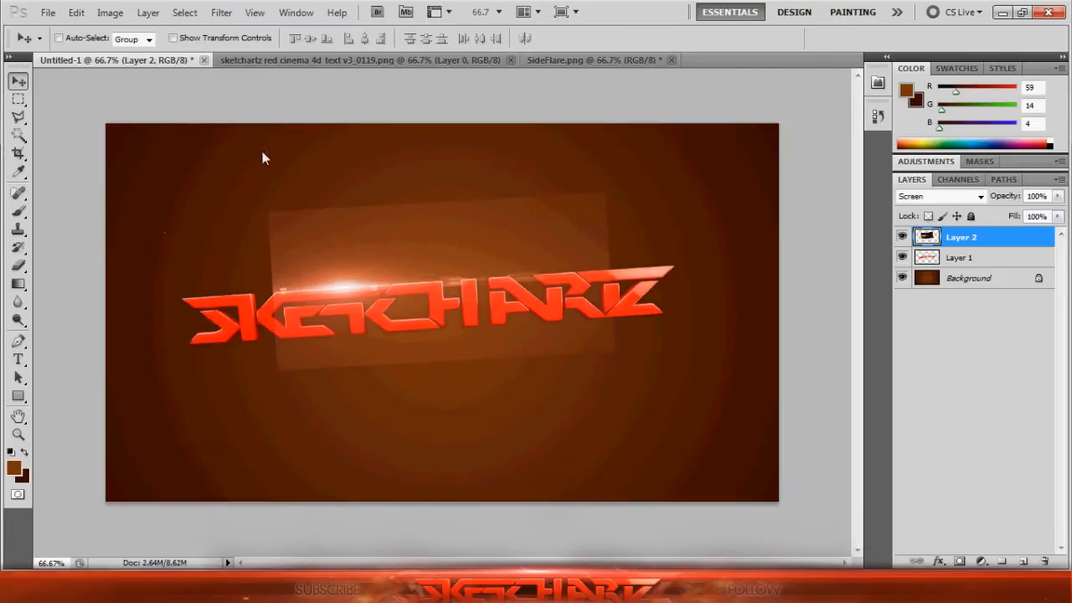
mouse_move(47, 292)
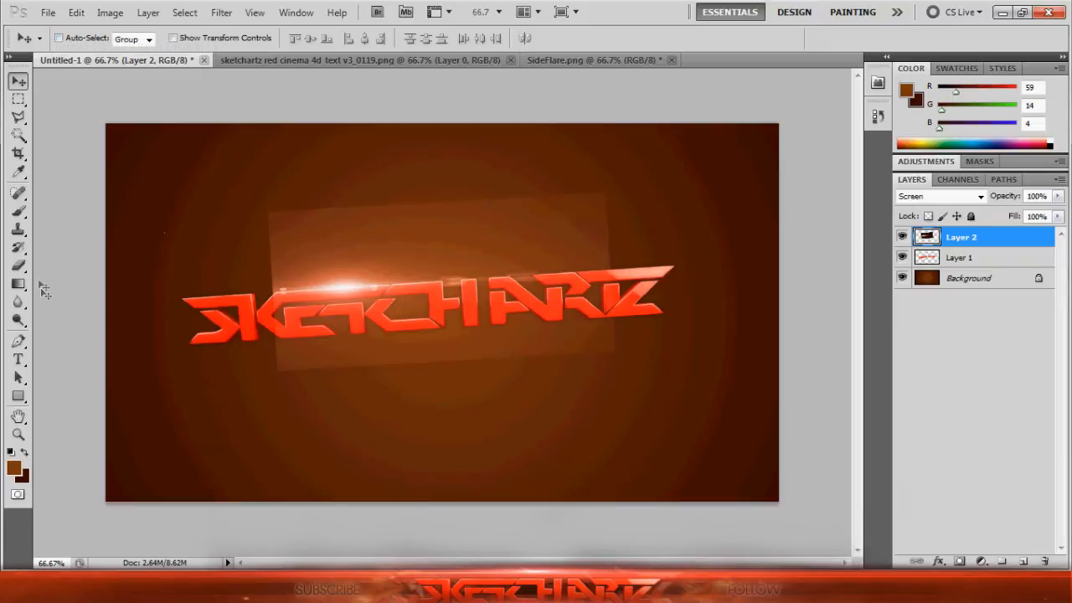
- Erase the flare box's hard edges with a soft Eraser brush, leaving only the orange glow
left_click(18, 265)
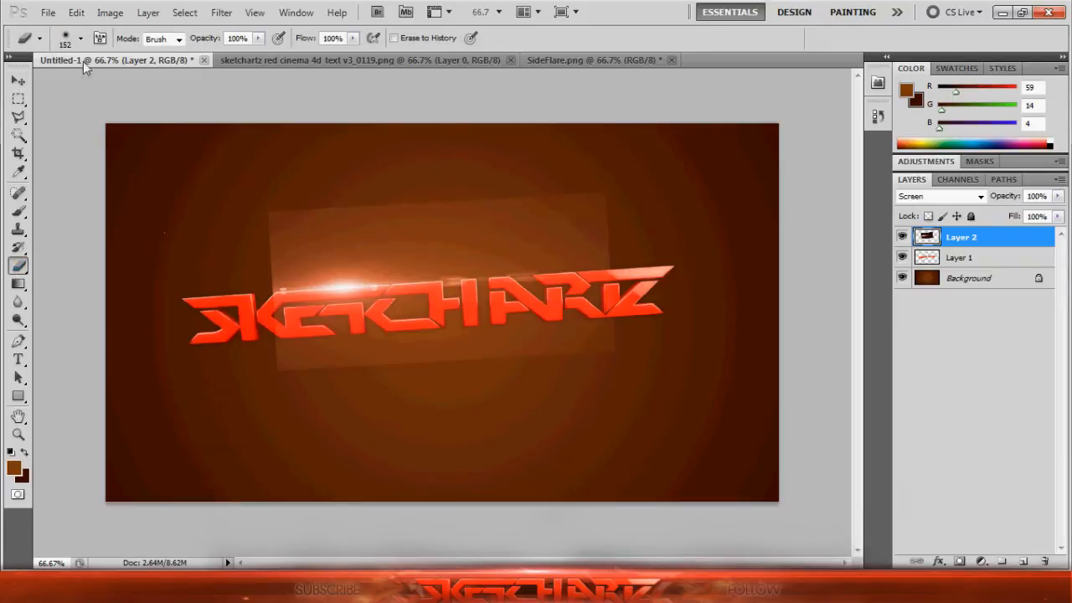
left_click(81, 39)
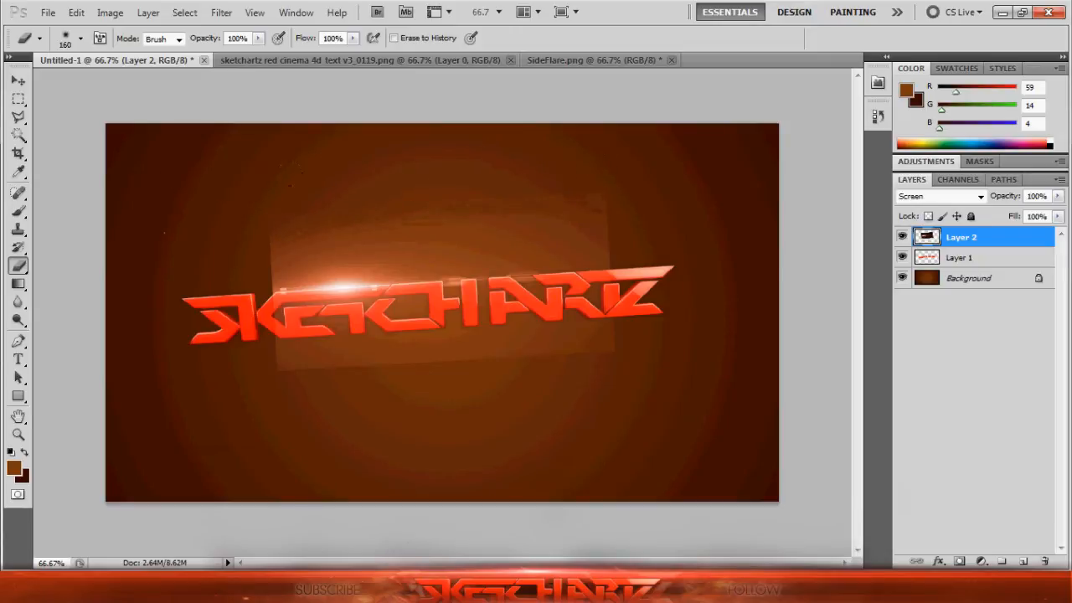
left_click(590, 326)
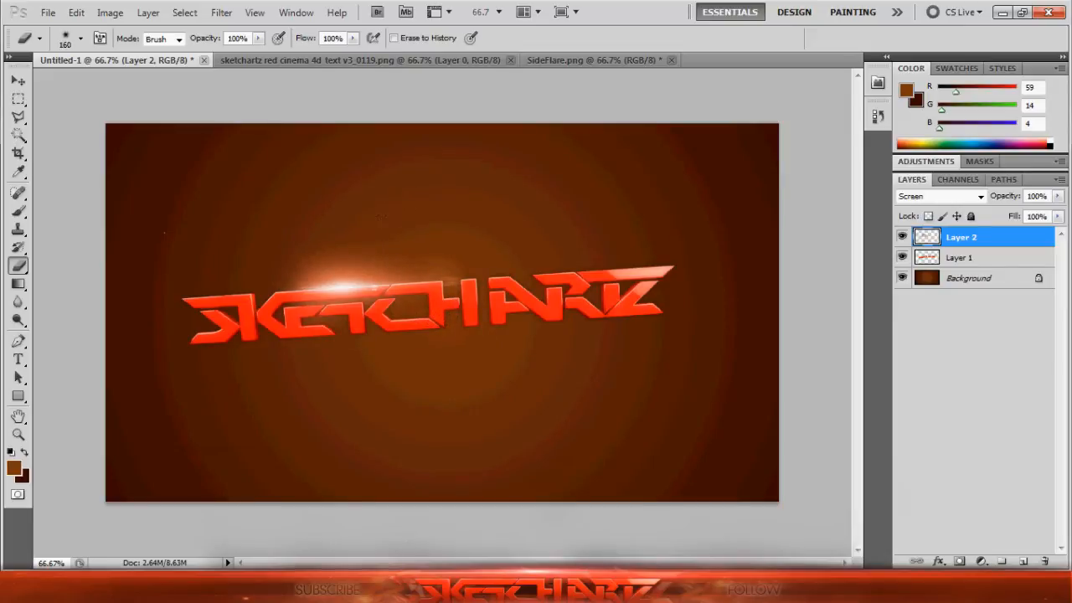
mouse_move(567, 184)
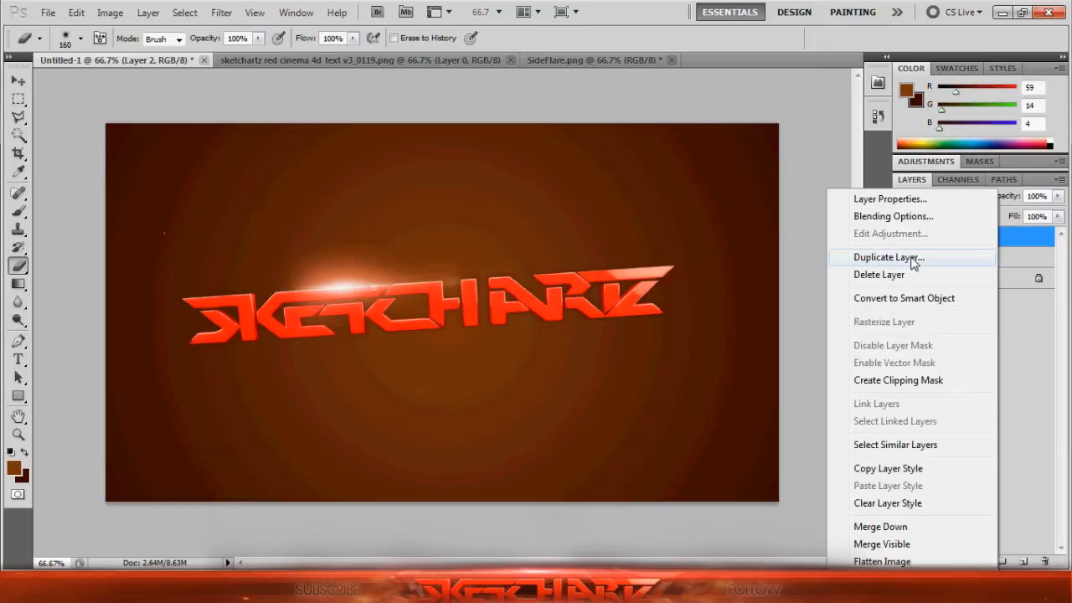
- Duplicate the flare layer and move the copy to the right end of SKETCHARTZ
left_click(888, 258)
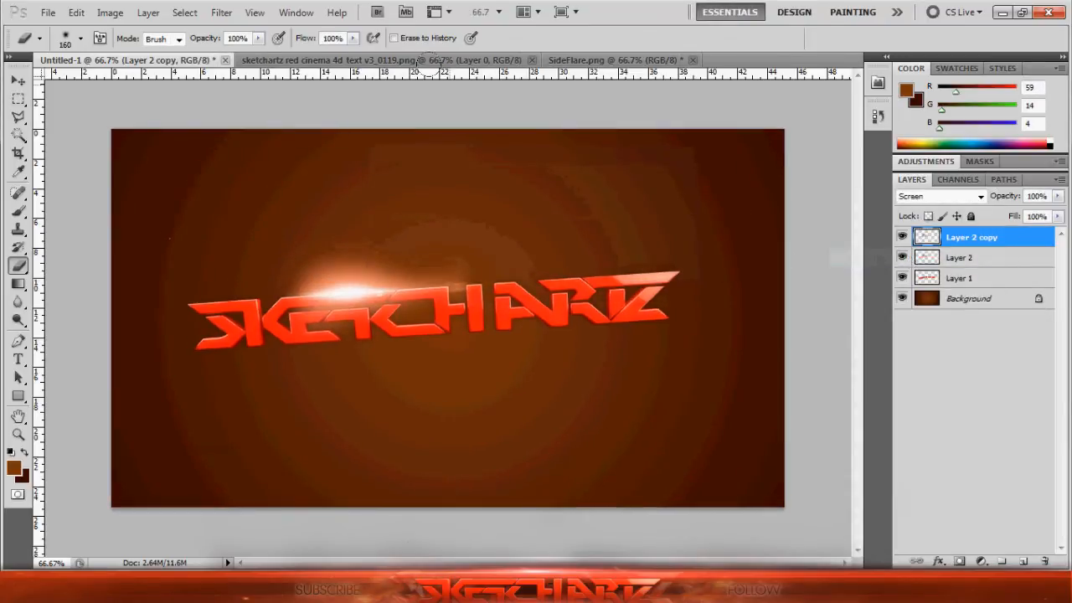
key("ctrl+t")
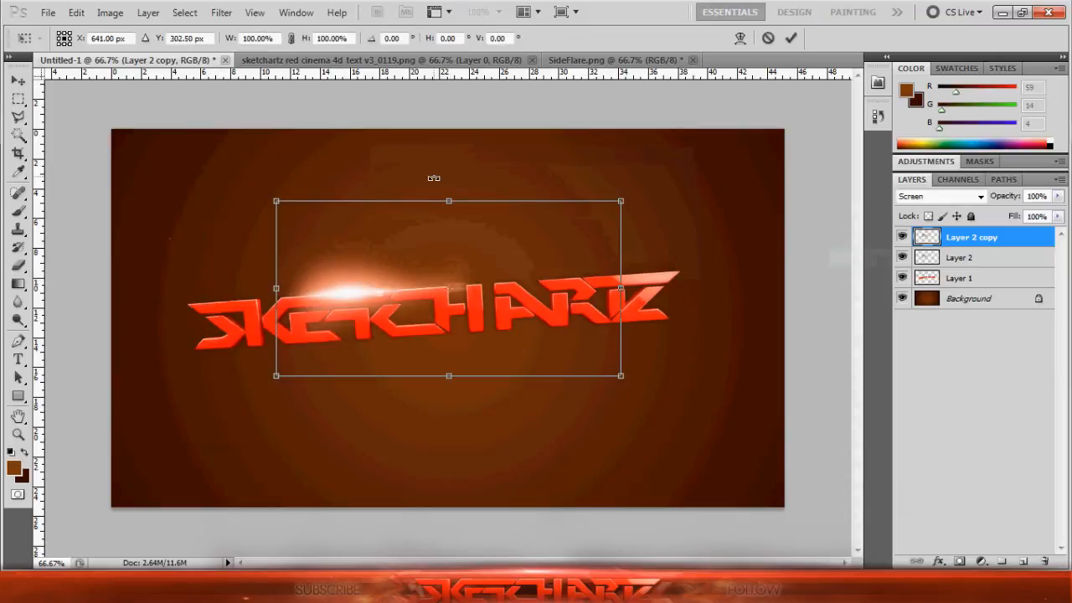
mouse_move(476, 328)
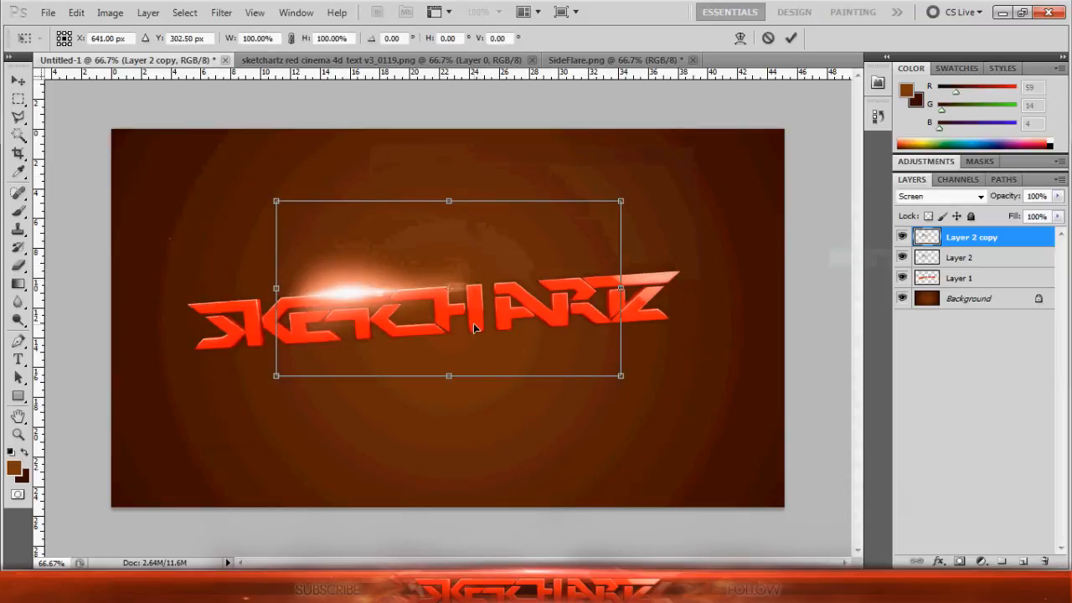
left_click_drag(473, 327, 612, 382)
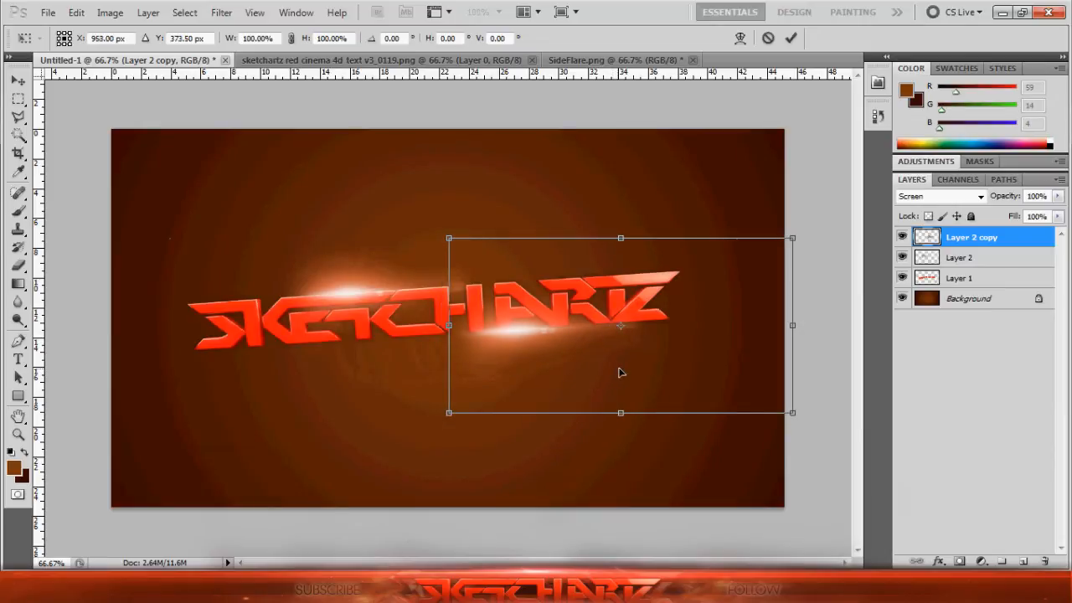
left_click_drag(620, 325, 769, 316)
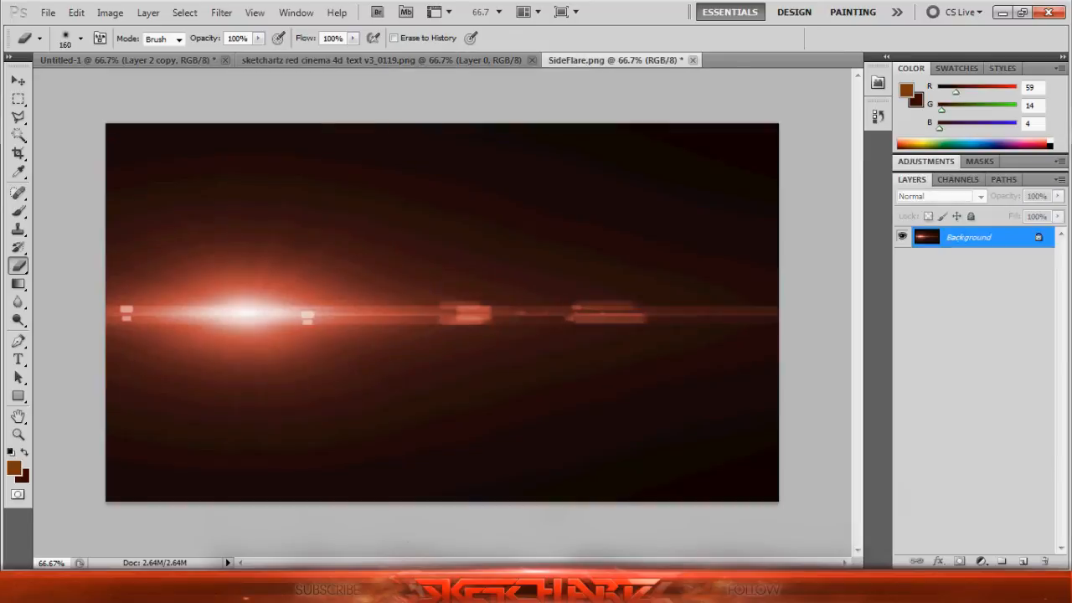
left_click(383, 60)
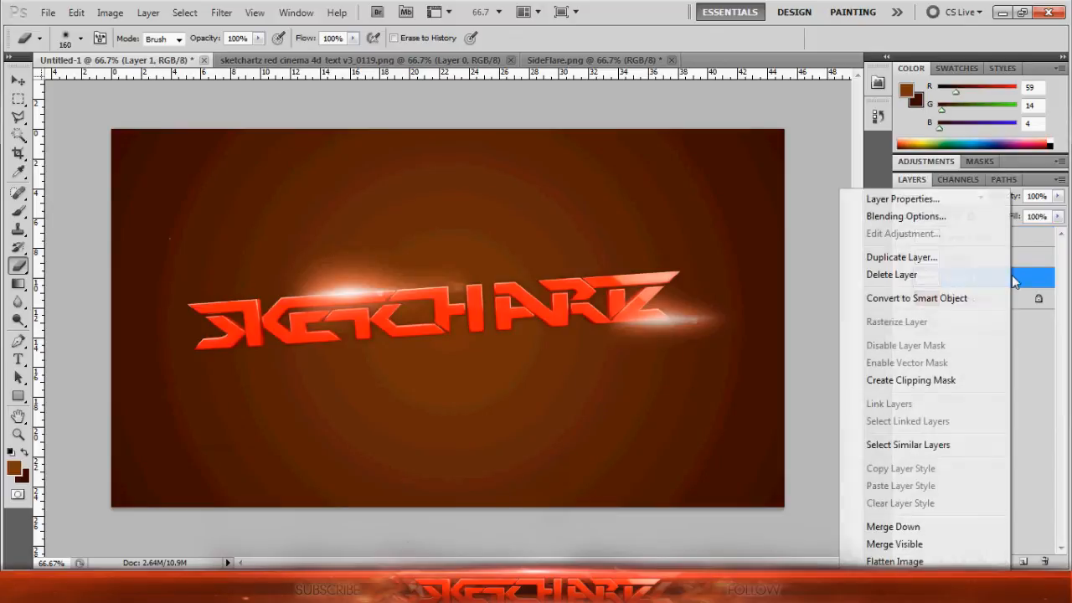
- Duplicate Layer 1 and stretch the lower SKETCHARTZ copy into a much larger text echo
left_click(901, 258)
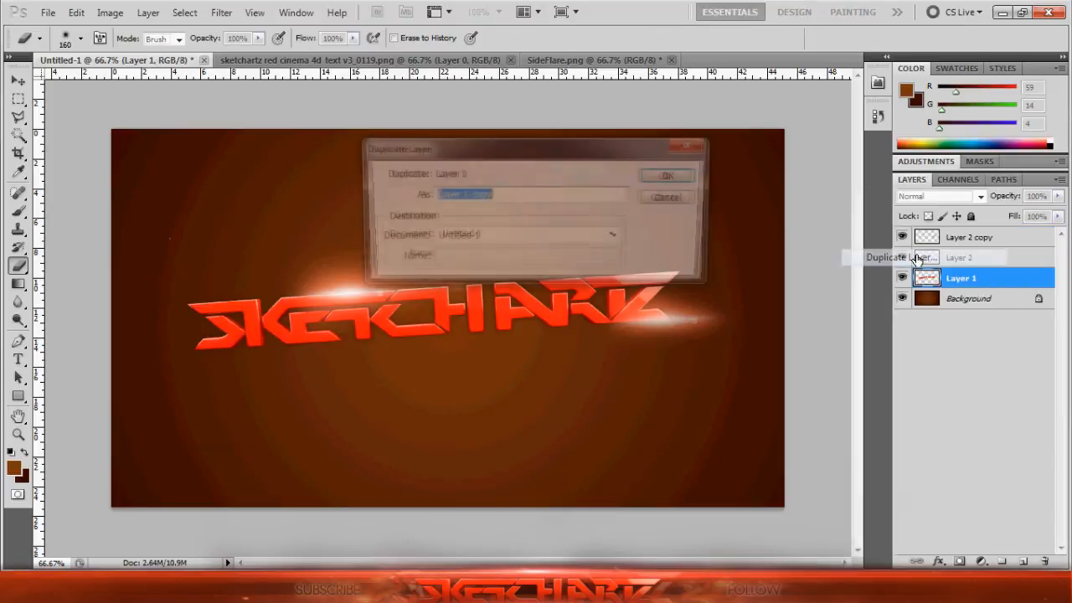
left_click(667, 175)
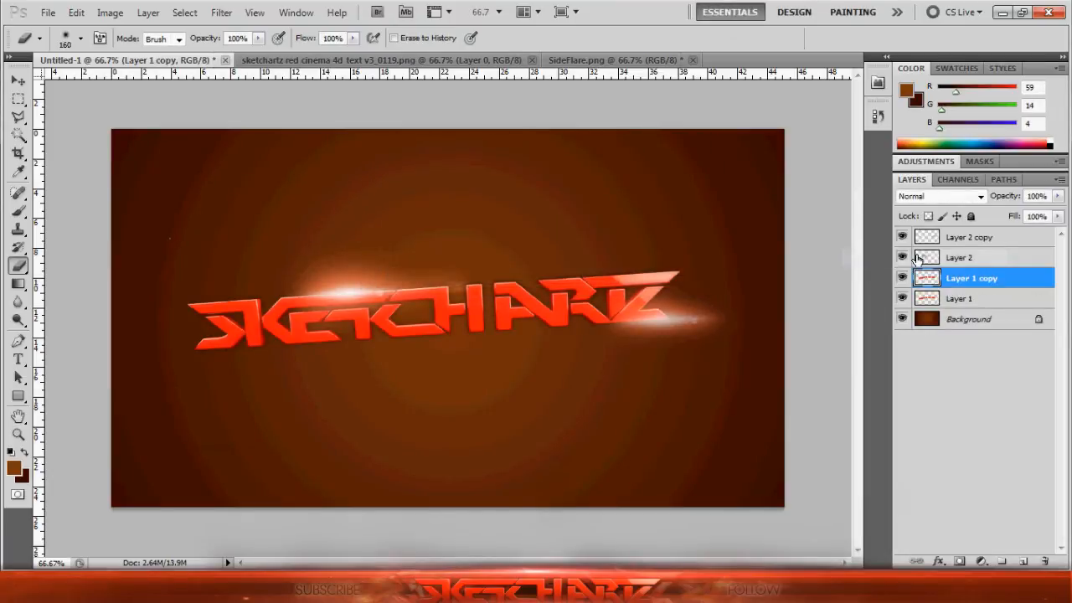
left_click(958, 299)
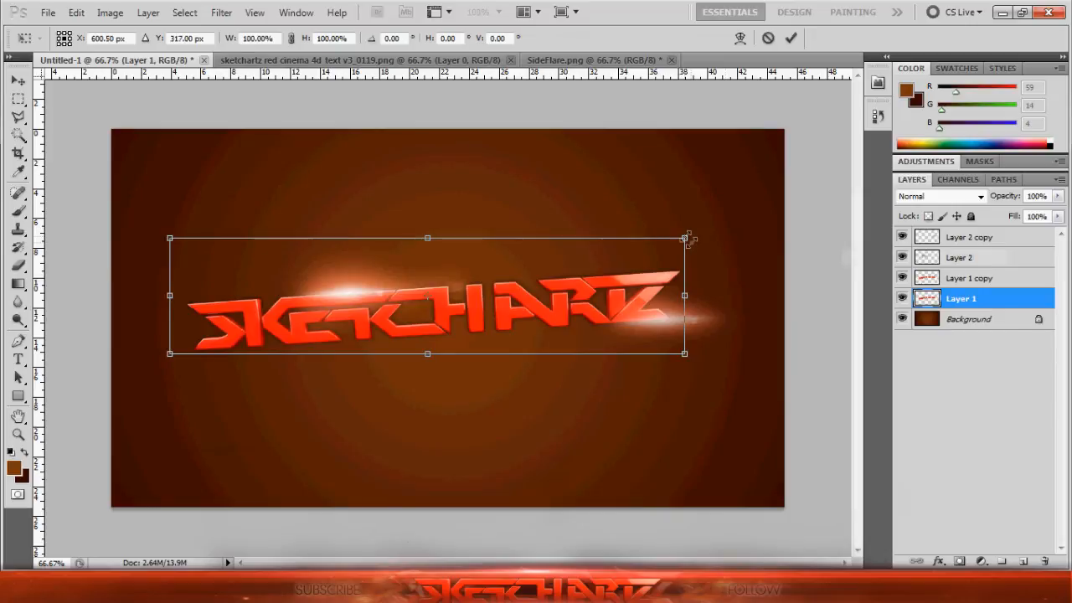
mouse_move(601, 268)
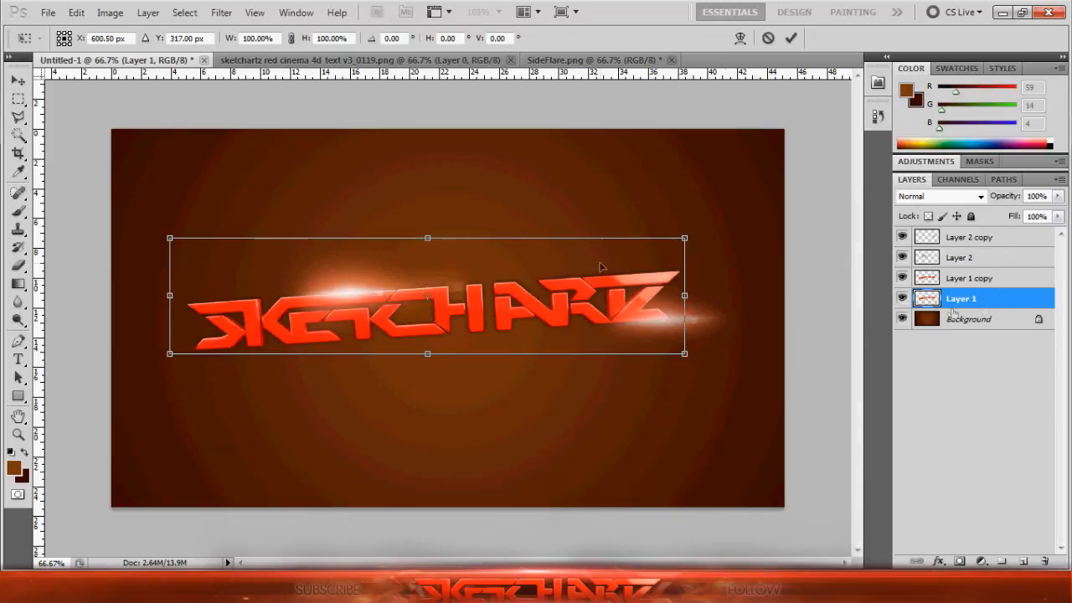
left_click_drag(684, 238, 698, 228)
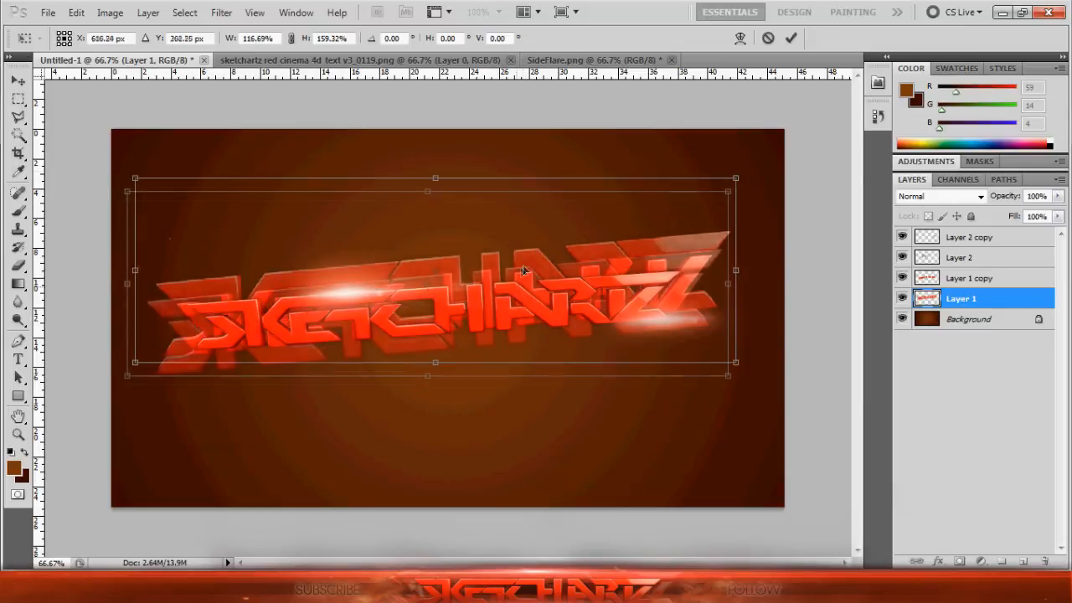
left_click_drag(520, 277, 533, 293)
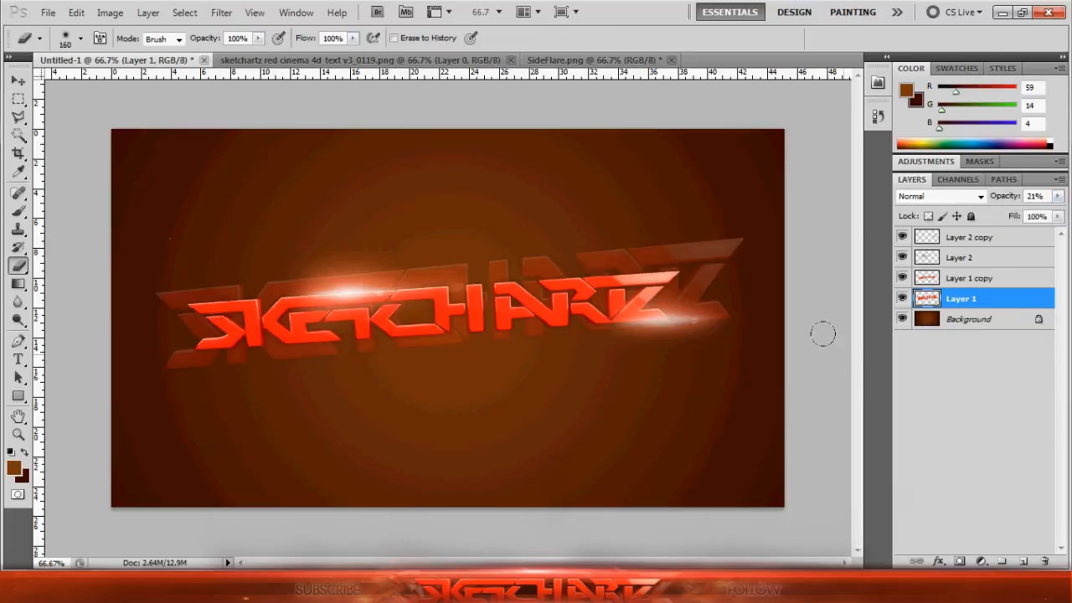
mouse_move(761, 316)
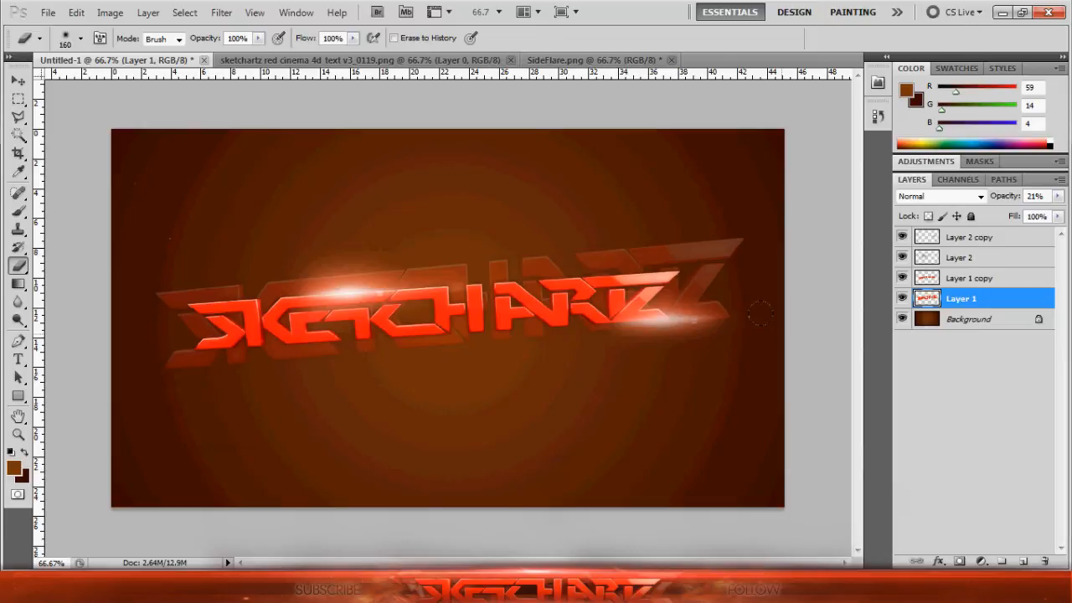
mouse_move(506, 243)
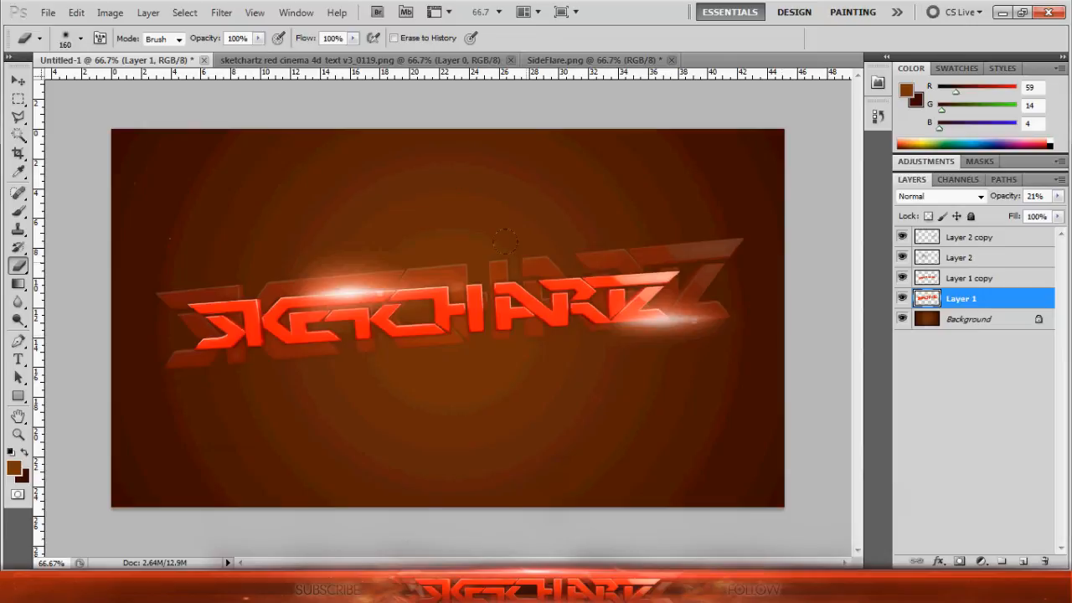
mouse_move(499, 506)
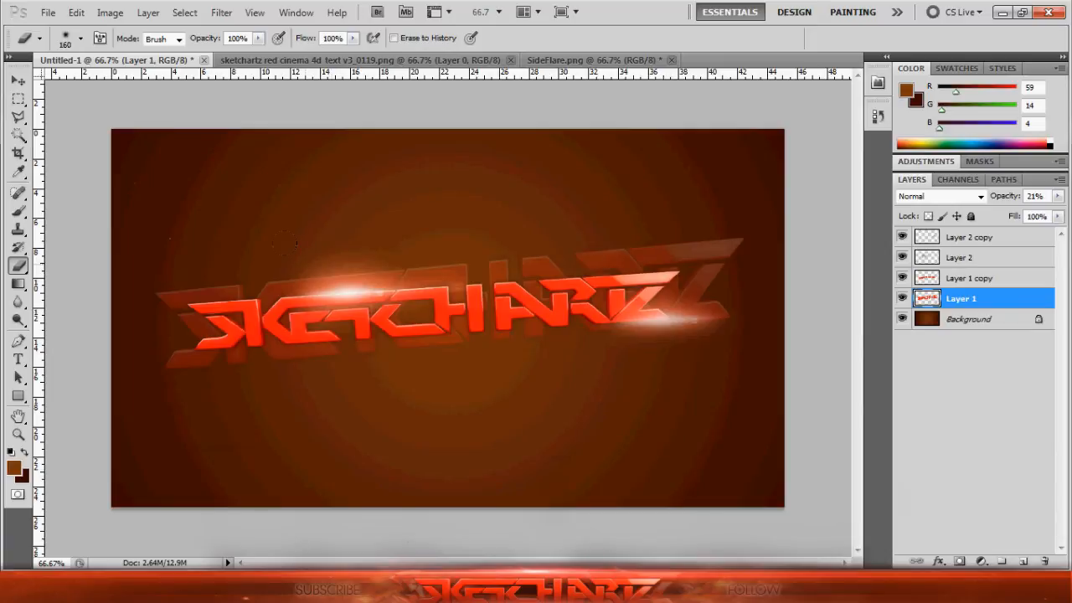
mouse_move(321, 243)
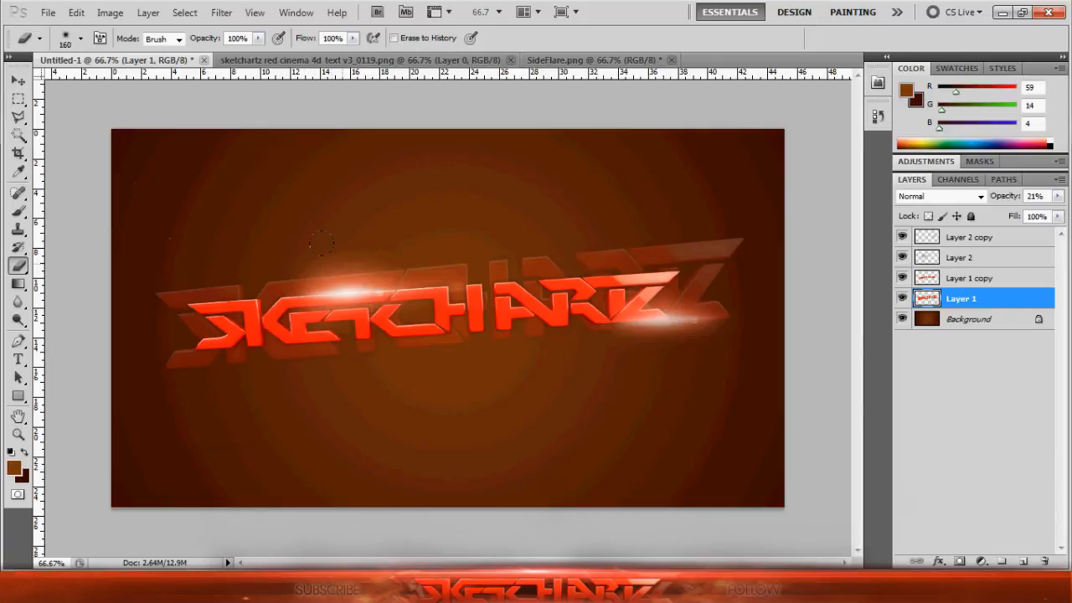